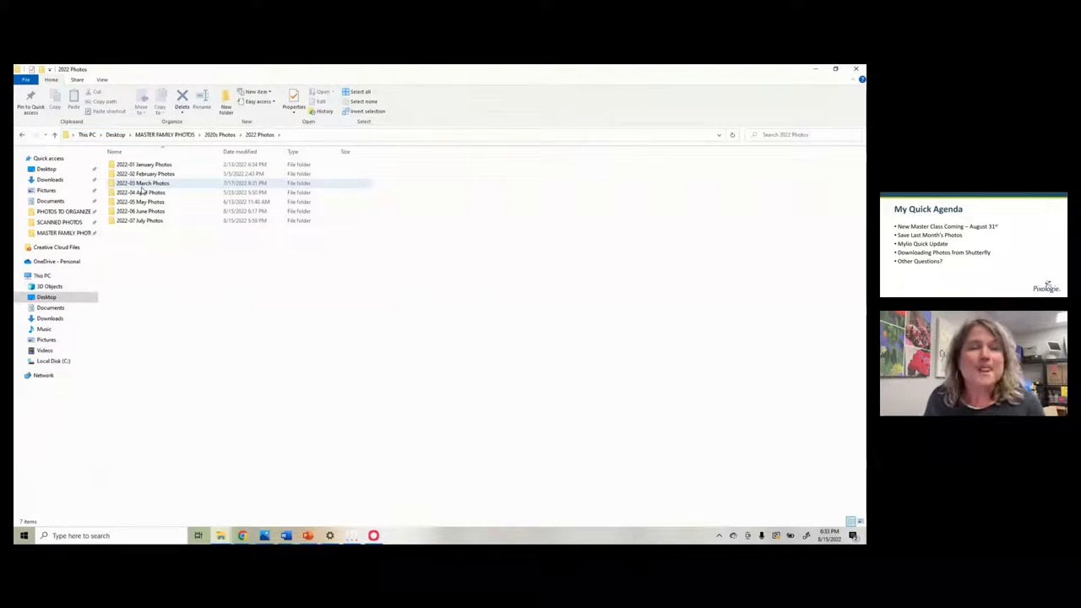
Open the 2022-07 July Photos folder to view its 154 photos and videos.
left_click(143, 174)
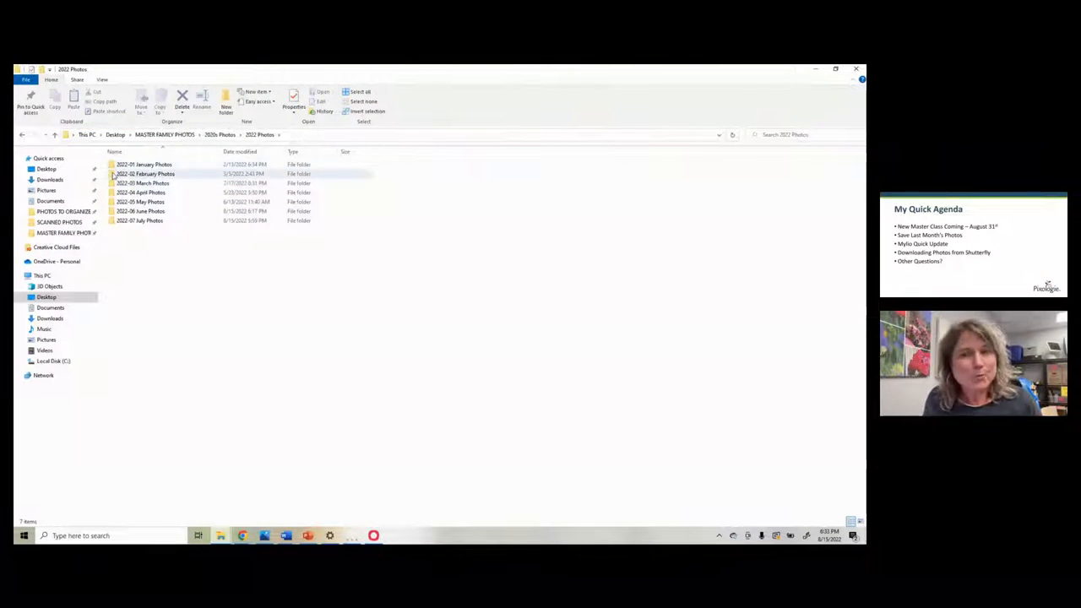
mouse_move(143, 174)
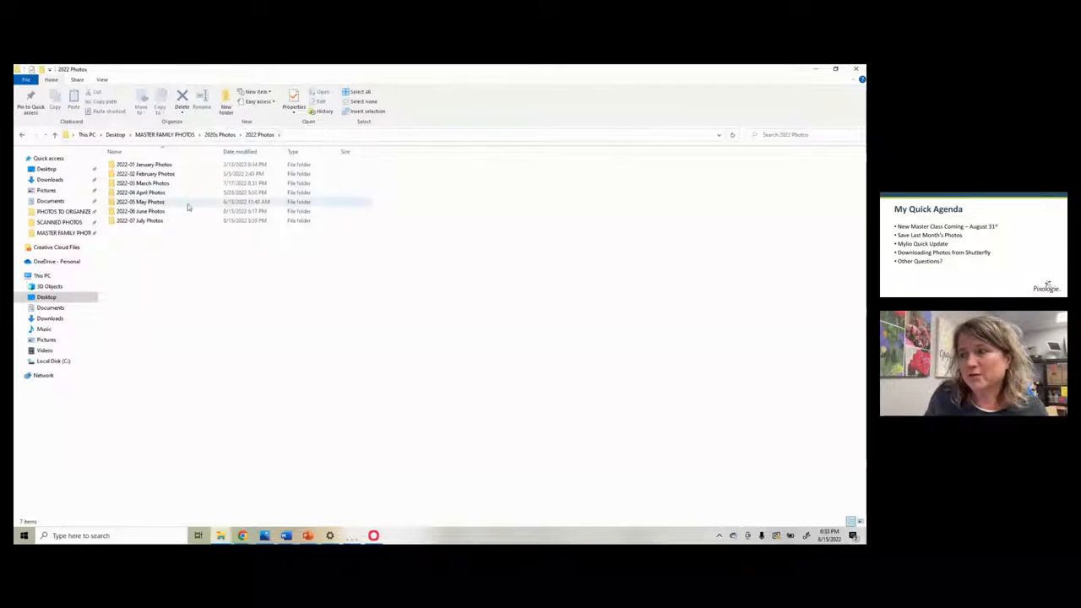
mouse_move(140, 220)
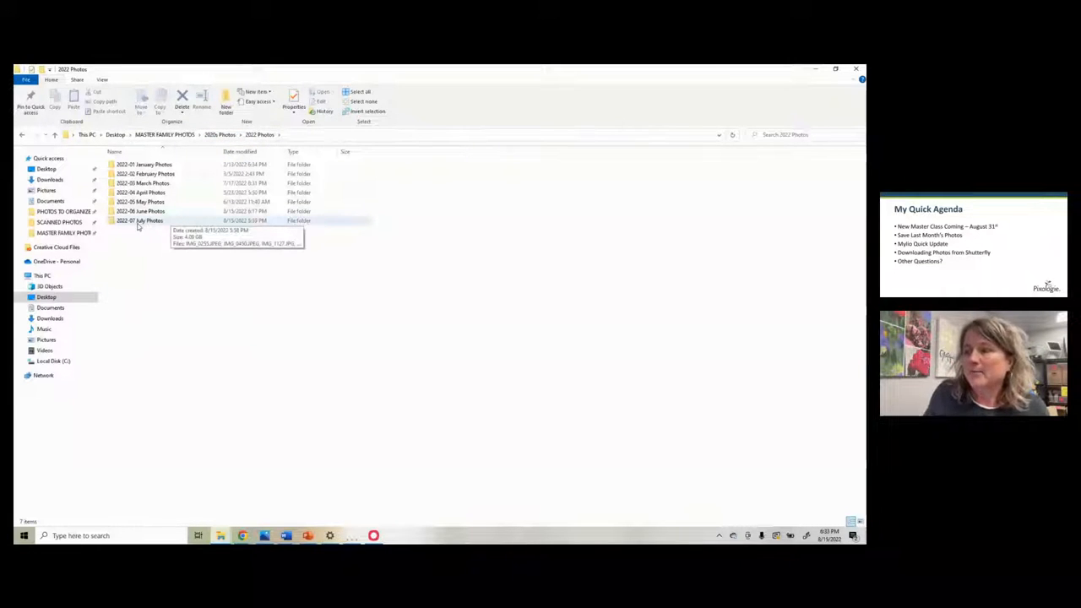
left_click(139, 220)
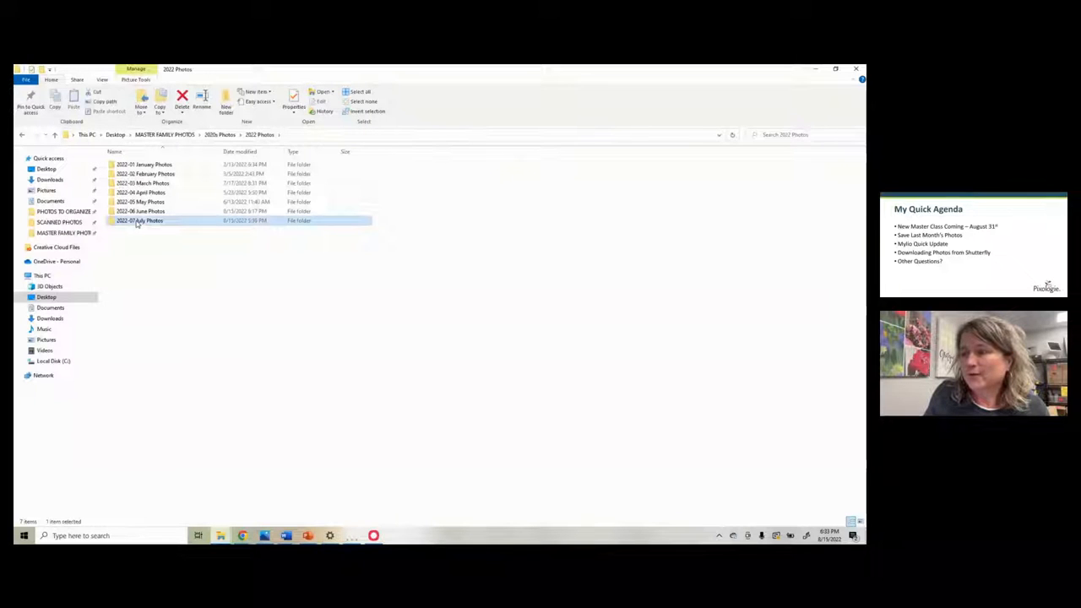
double_click(139, 220)
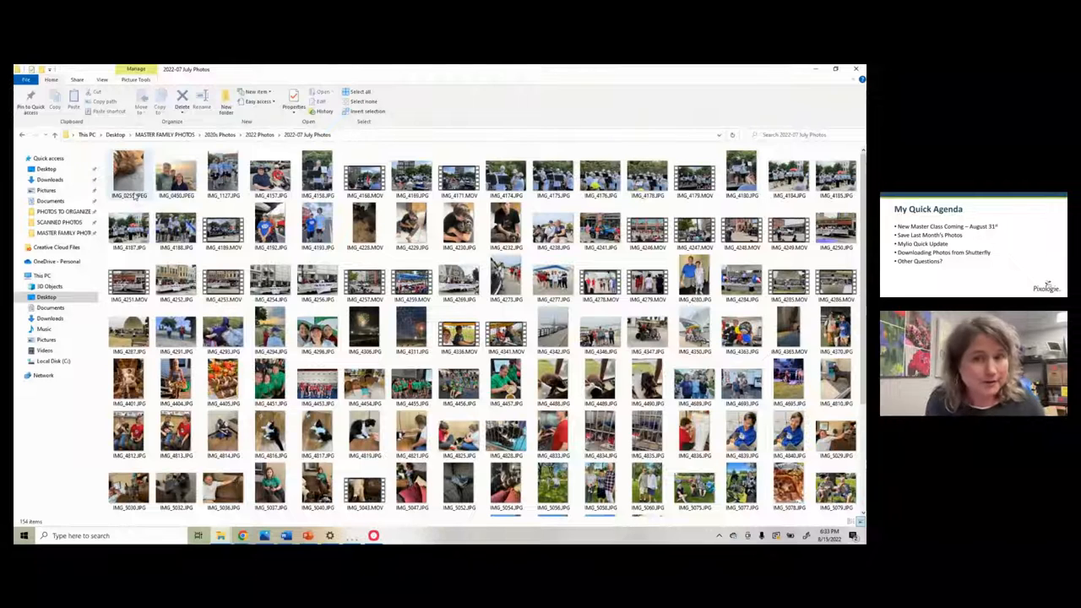
mouse_move(127, 184)
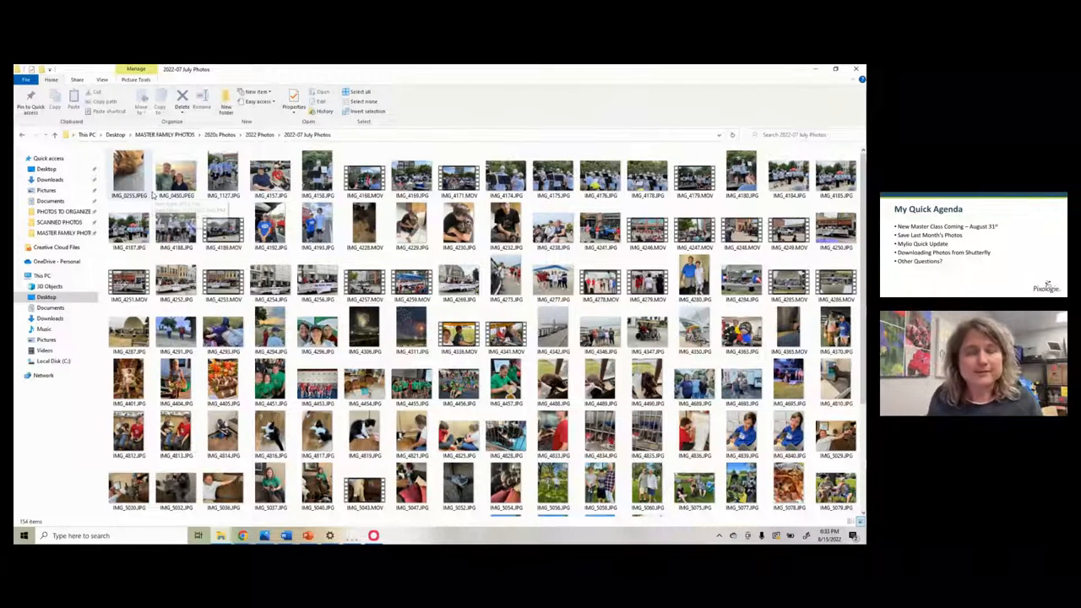
mouse_move(175, 173)
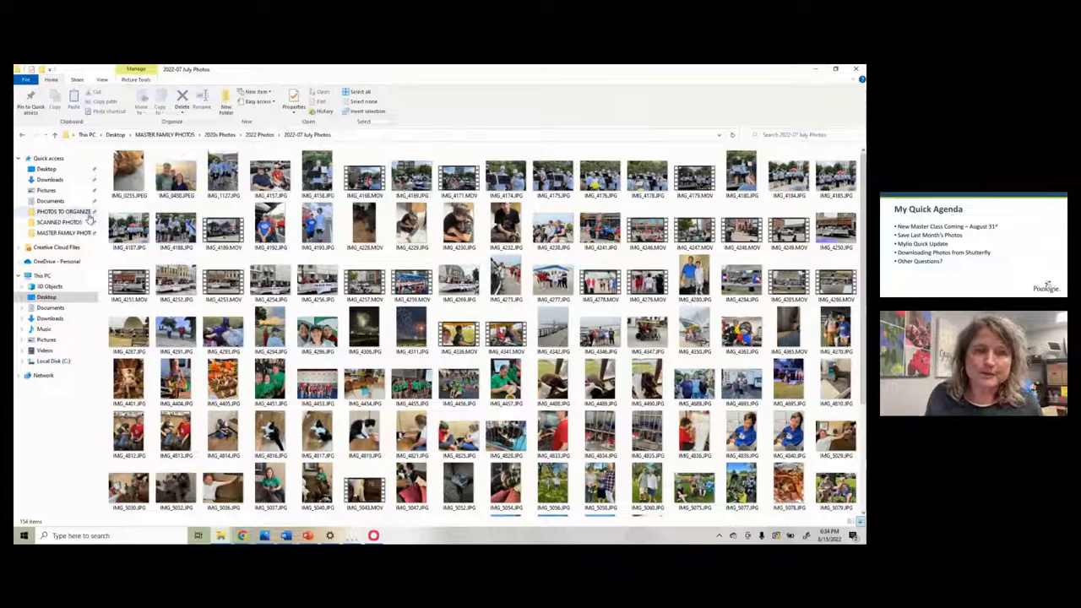
Look inside PHOTOS TO ORGANIZE's 2022-07 Photos folder, then return to its 15-item listing.
left_click(64, 211)
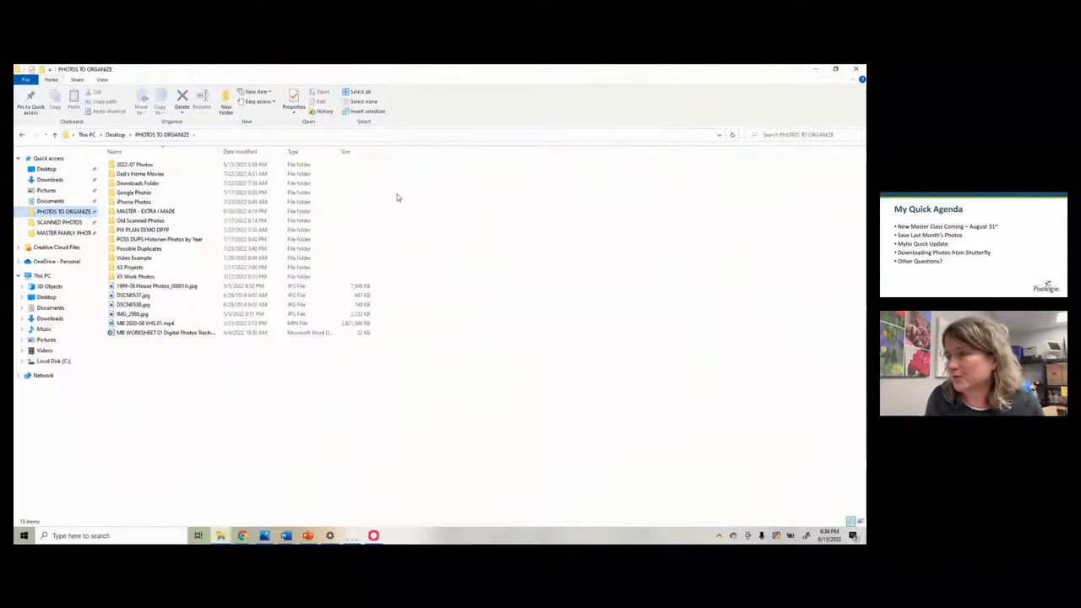
double_click(134, 164)
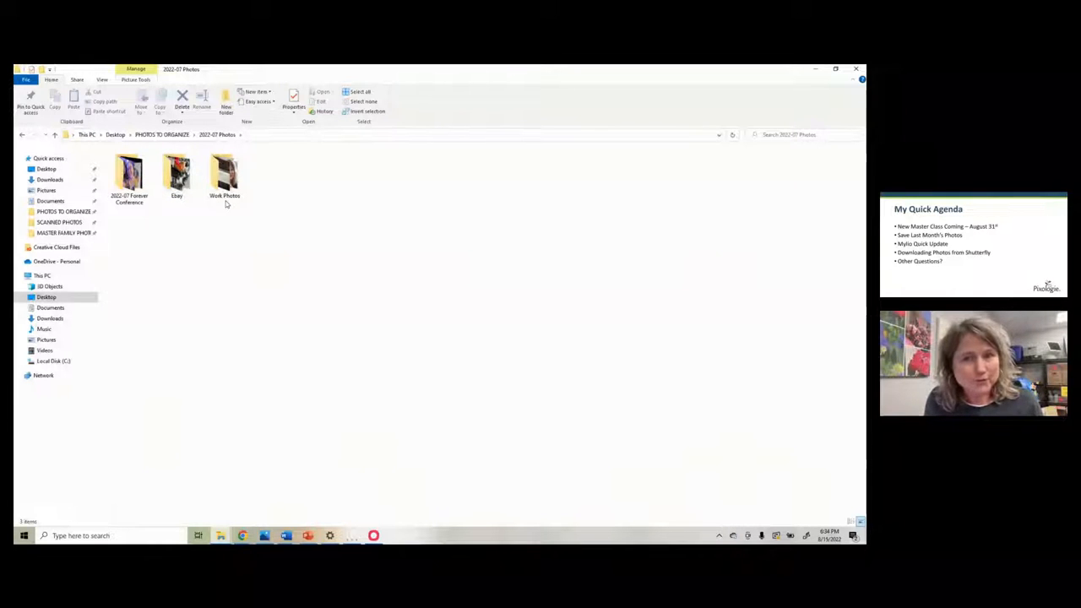
left_click(176, 173)
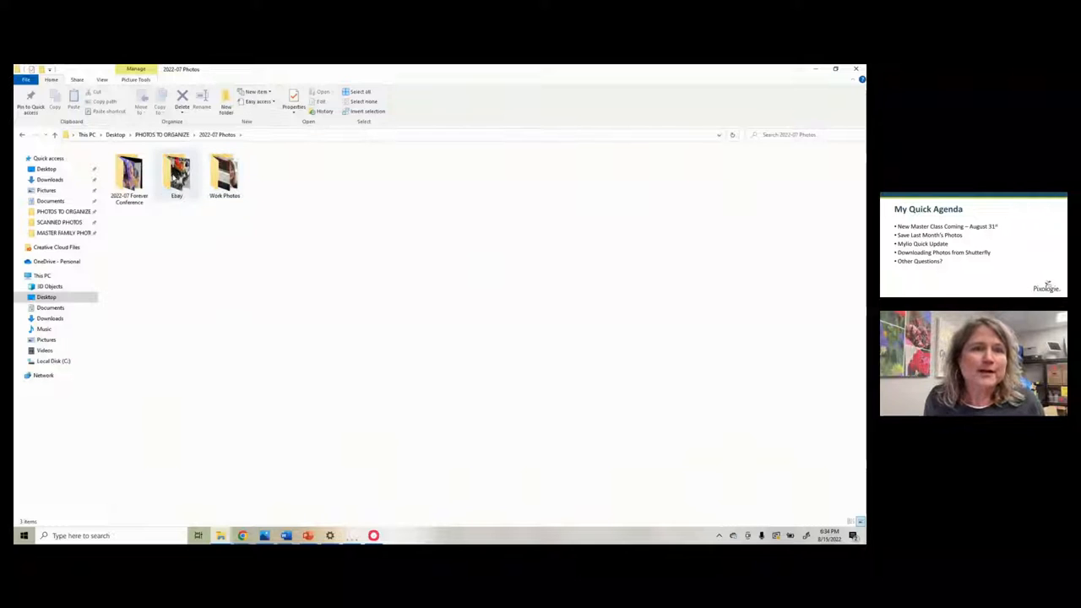
mouse_move(176, 173)
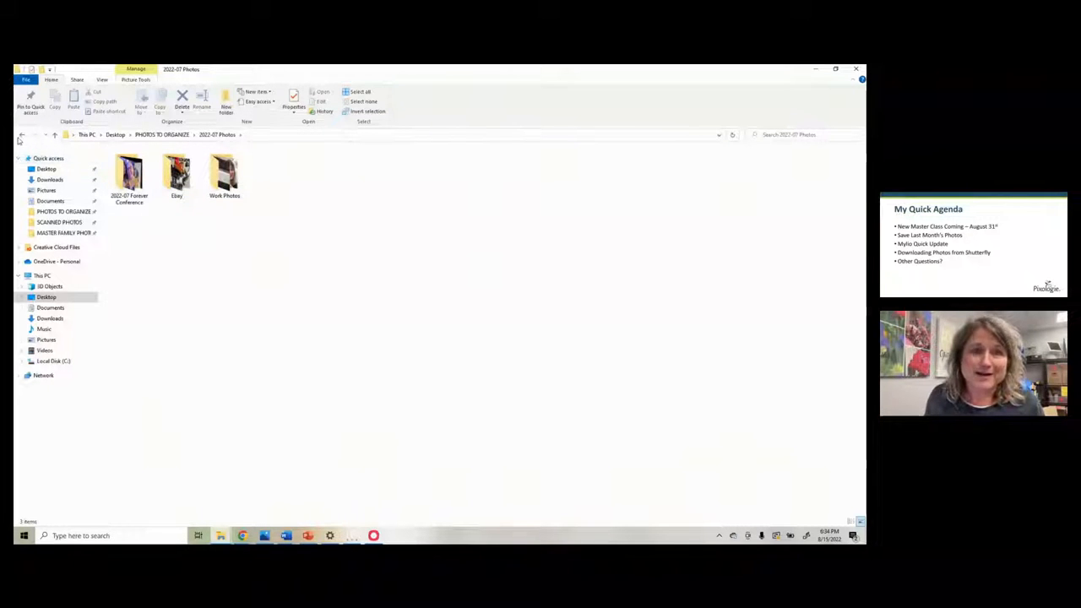
mouse_move(22, 135)
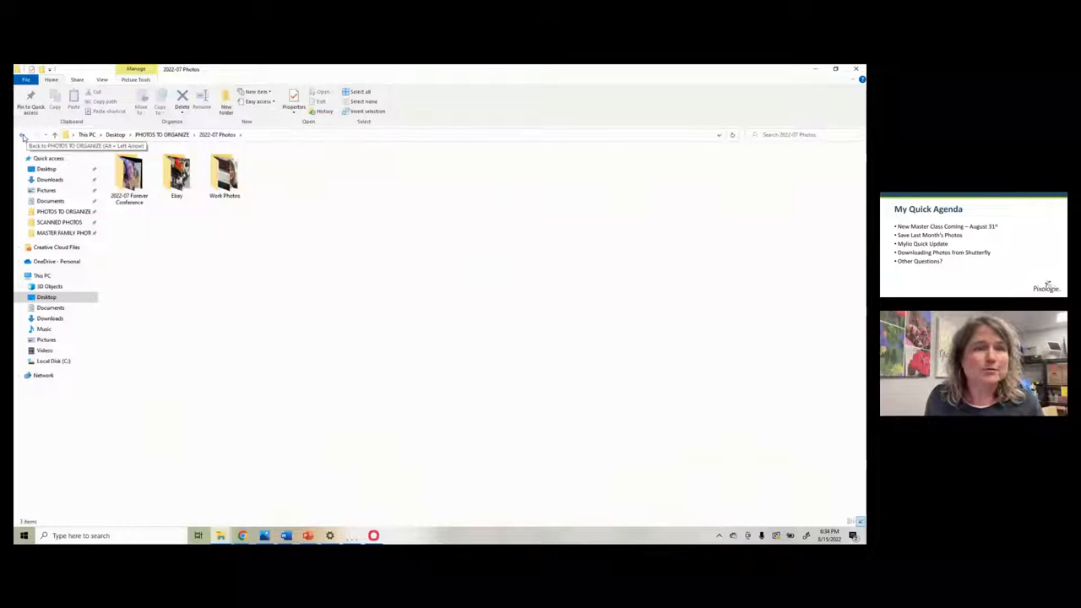
left_click(24, 135)
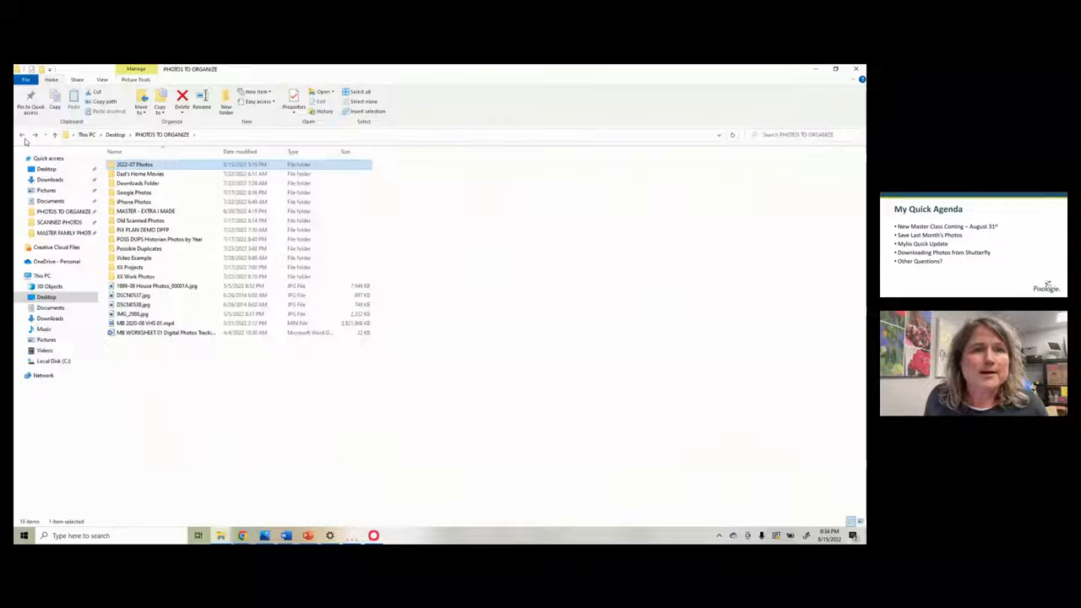
Return to the master archive's 2022-07 July Photos folder with 154 thumbnails.
double_click(135, 164)
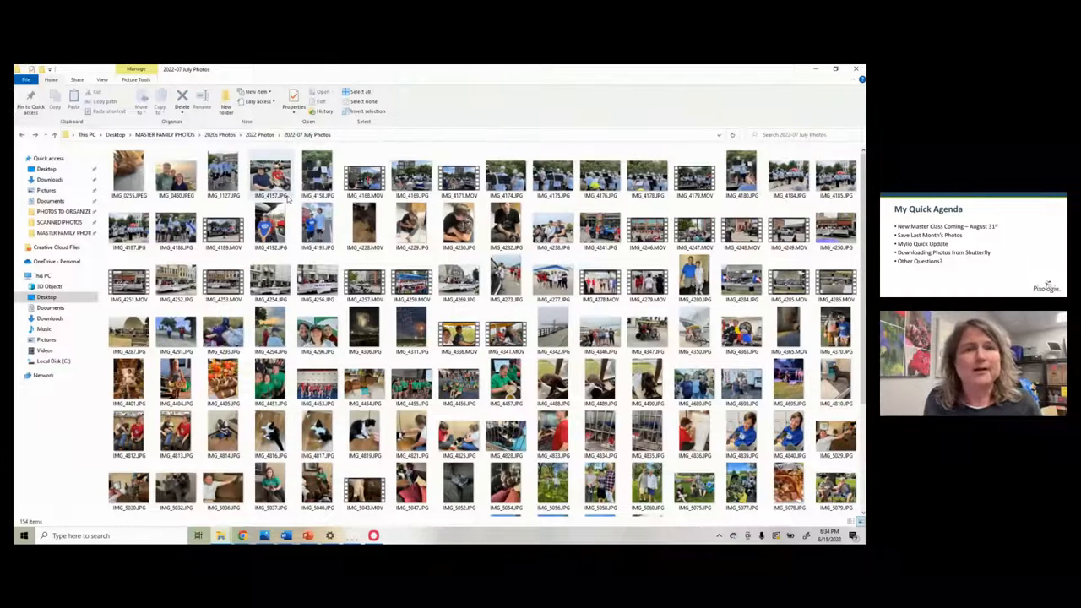
mouse_move(270, 175)
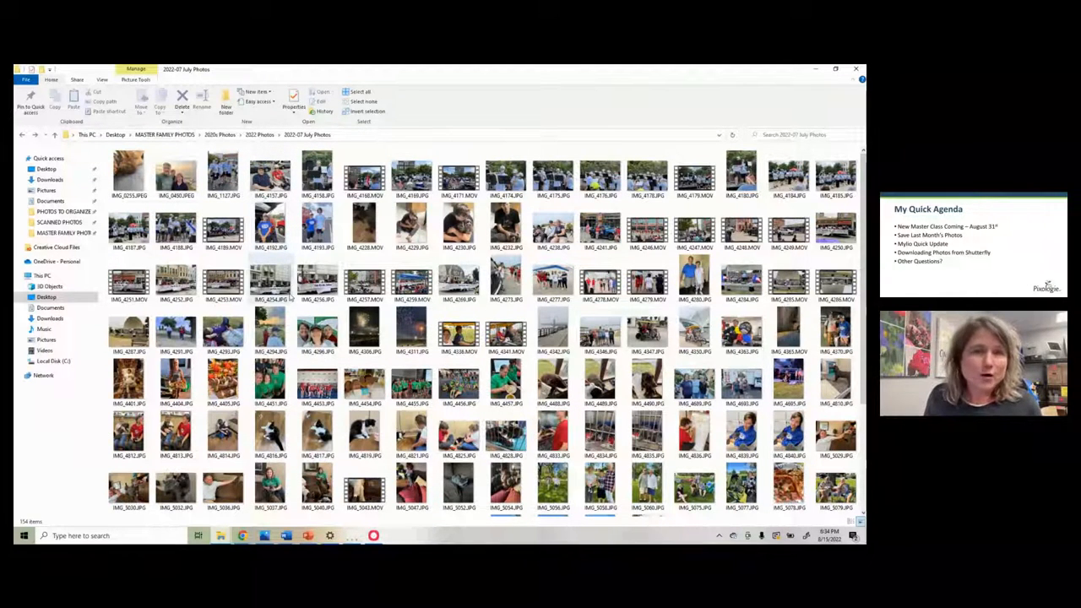
mouse_move(289, 294)
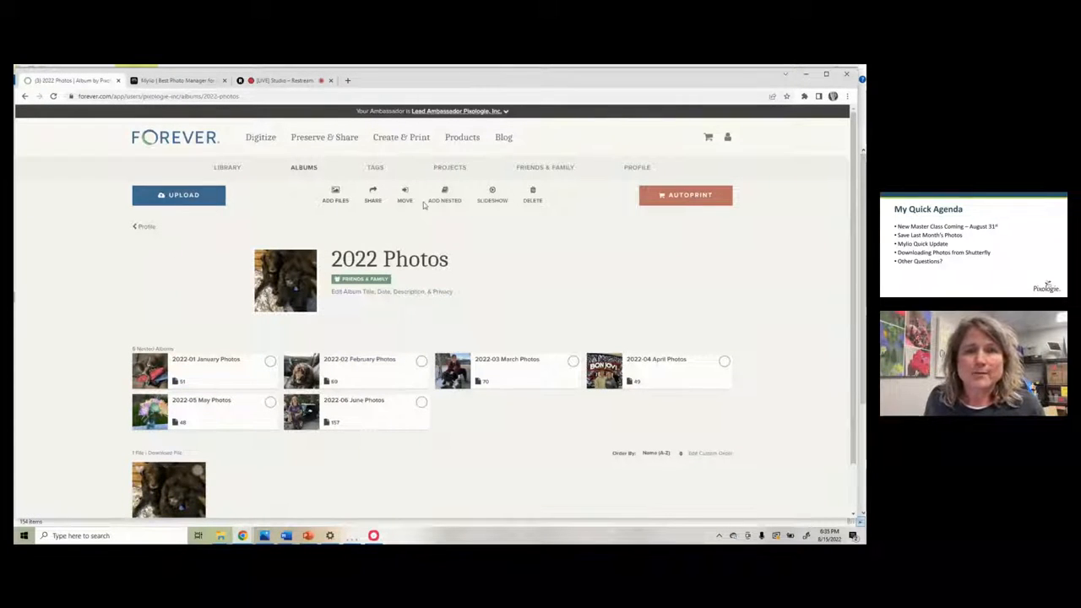
Create an empty nested album '2022-07 July Photos' under 2022 Photos on FOREVER.
left_click(444, 195)
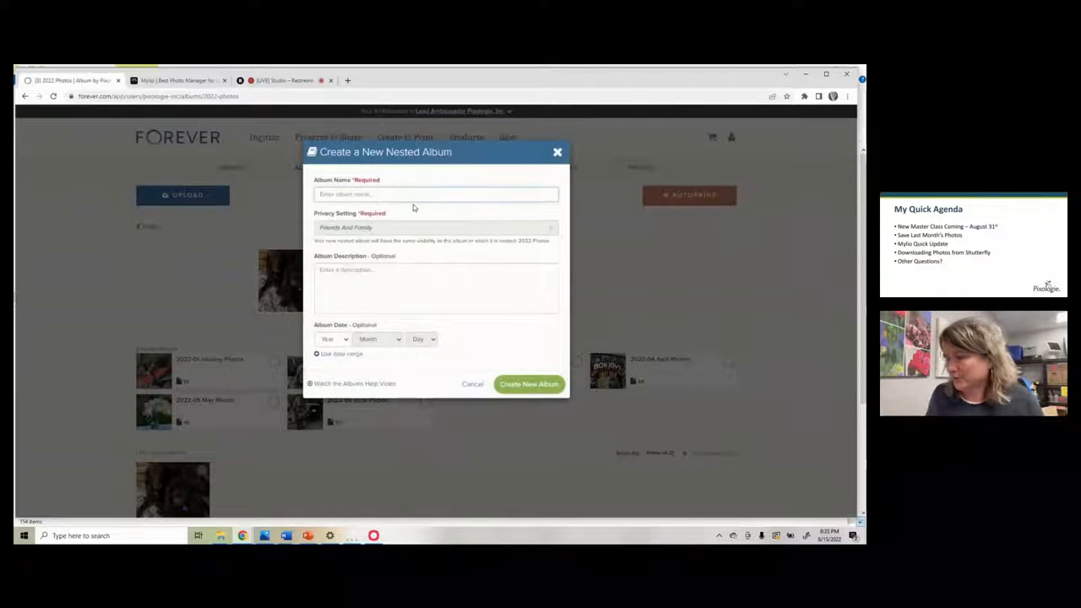
type("23")
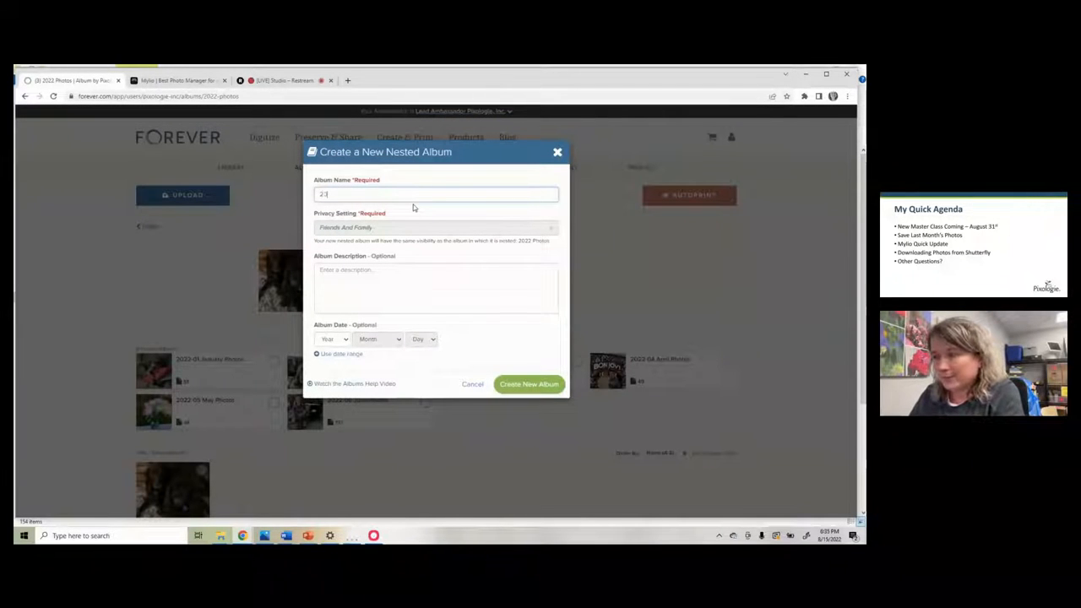
type("2022-07 July Photos")
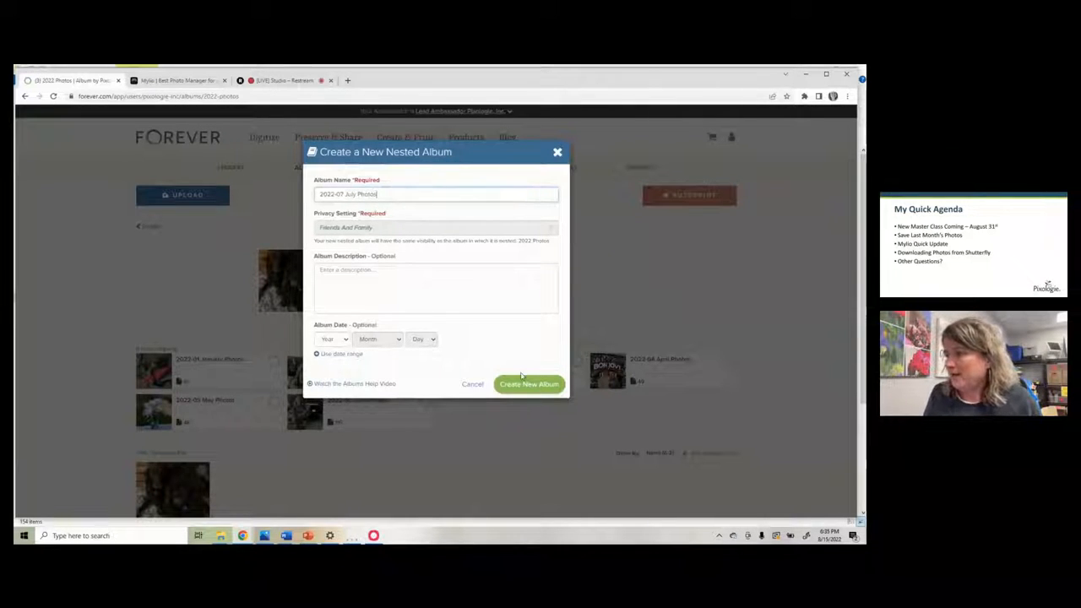
left_click(529, 384)
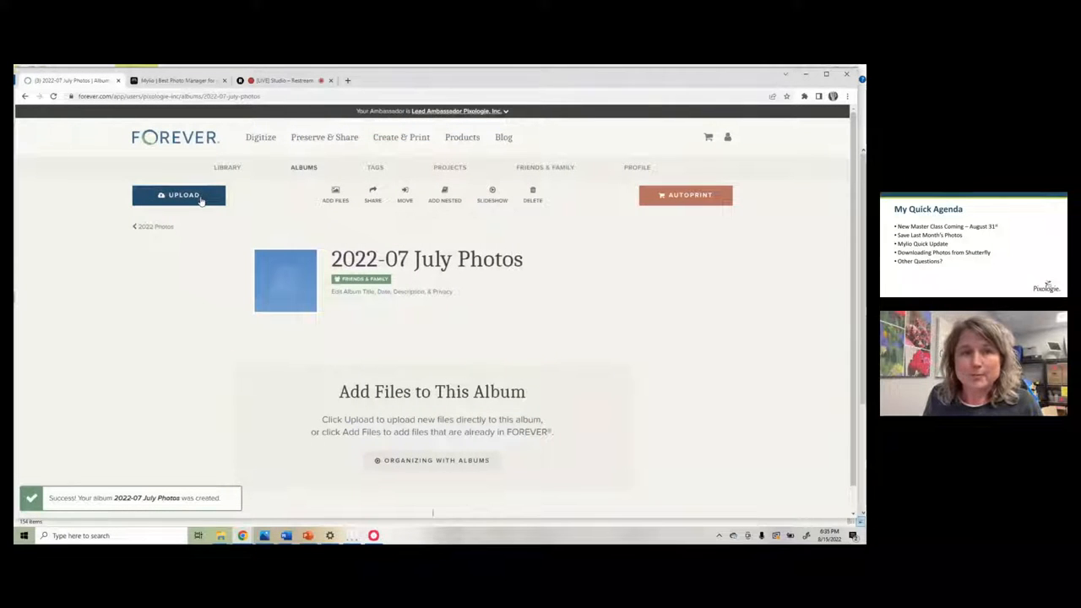
Open the 'Upload to 2022-07 July Photos' dialog for adding files.
left_click(178, 195)
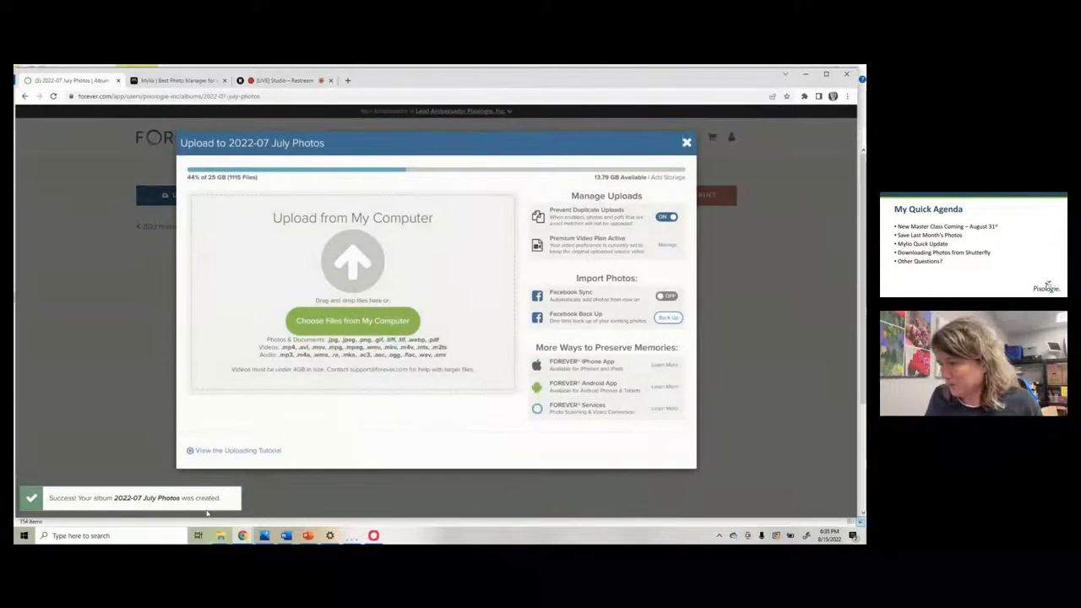
mouse_move(221, 535)
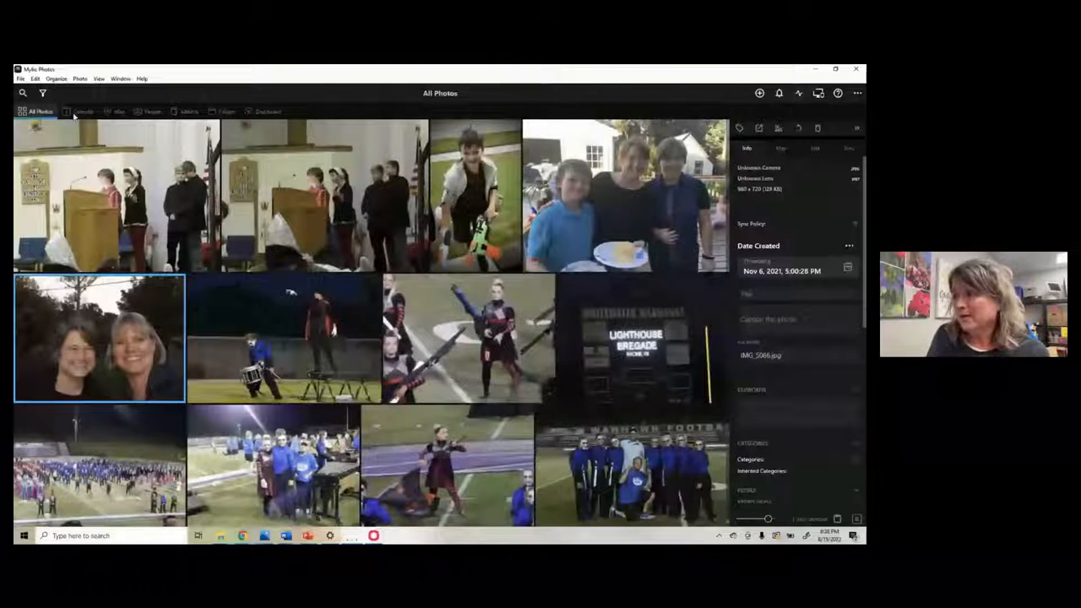
Switch to Calendar view showing the 2010s decade with yearly tiles 2005–2019.
left_click(83, 111)
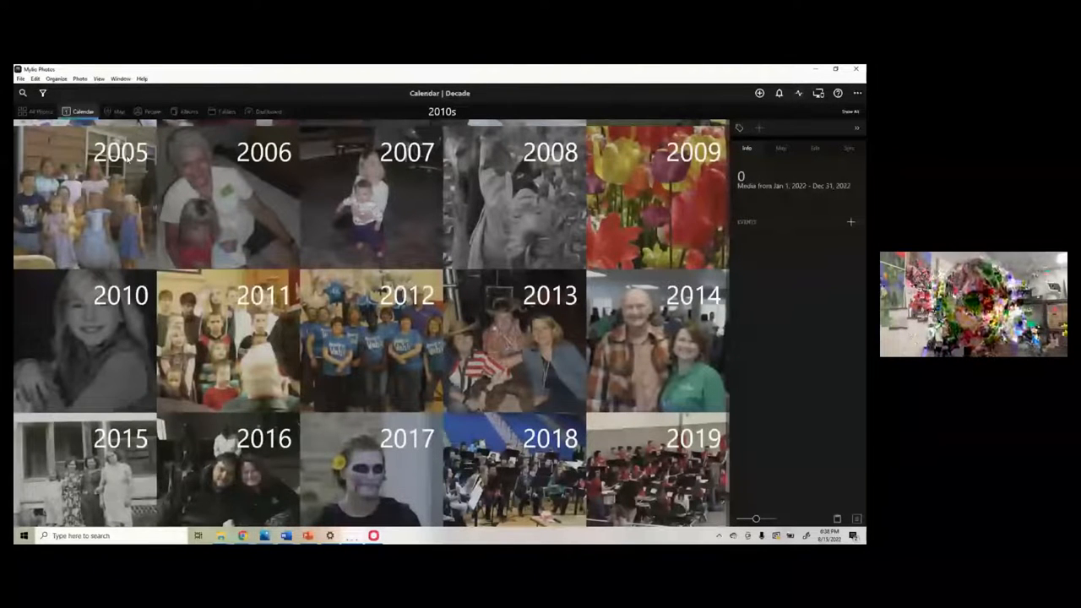
Switch to Folders view and show the nine 2021-10 October Photos pictures.
left_click(119, 111)
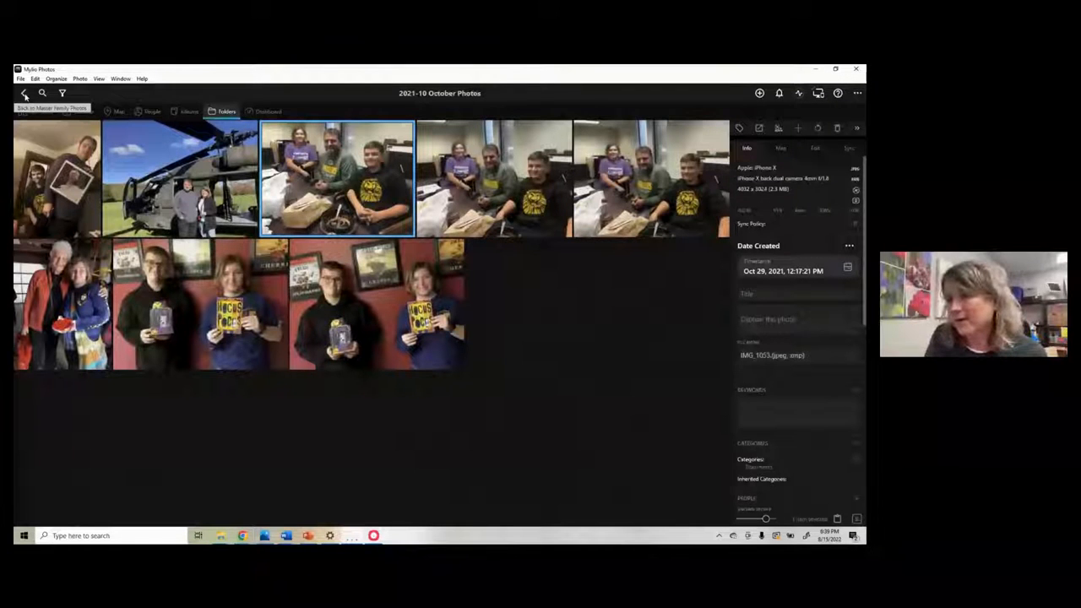
Go back up to Master Family Photos and its decade folders.
left_click(24, 93)
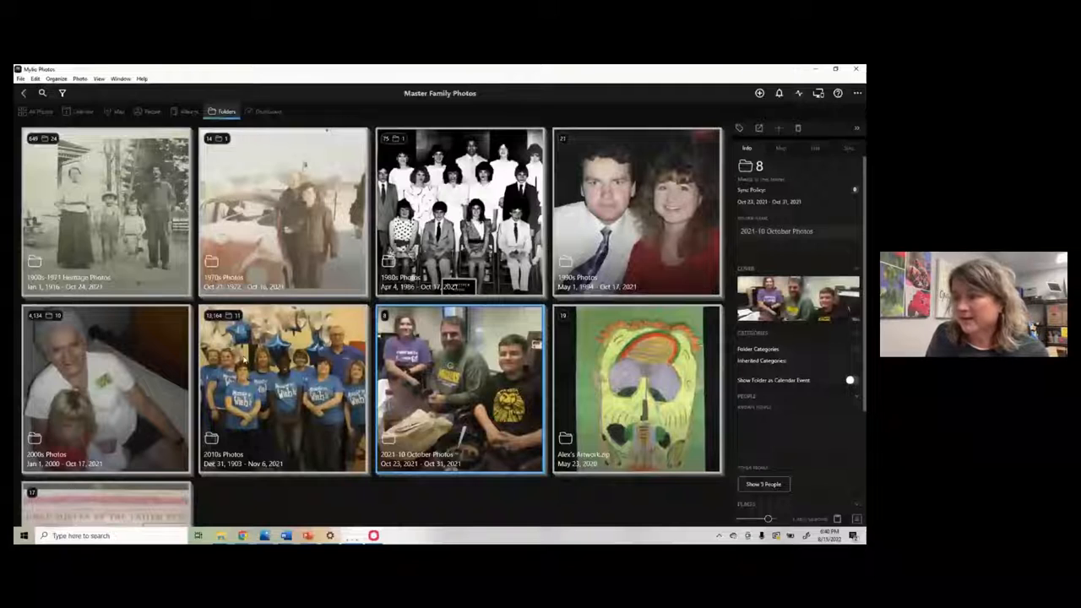
Open 2010s Photos and scroll through its yearly subfolders like 2010 Photos.
double_click(283, 389)
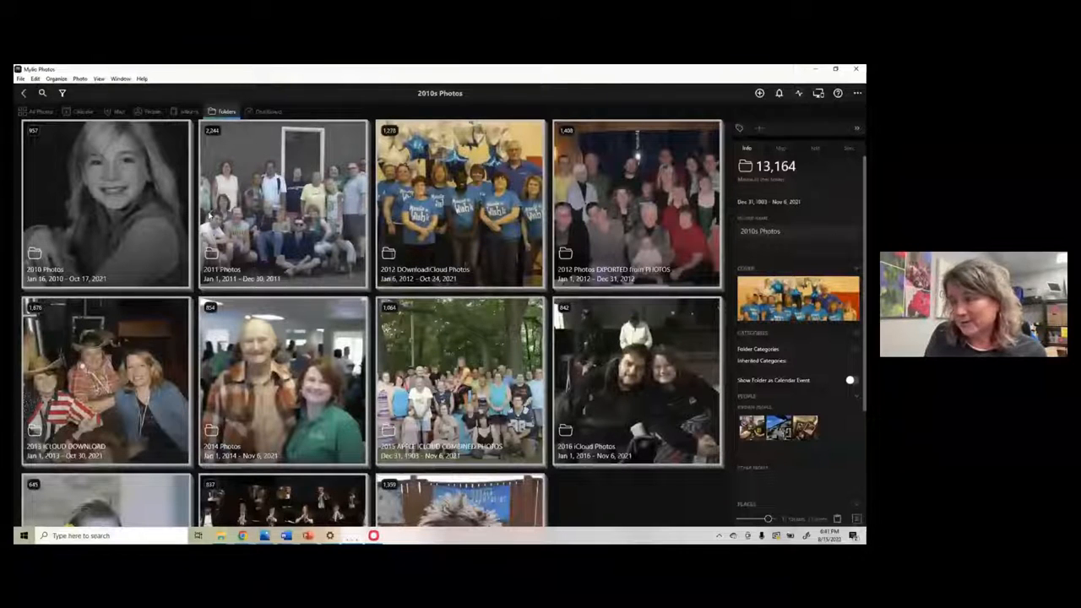
scroll("down", 3)
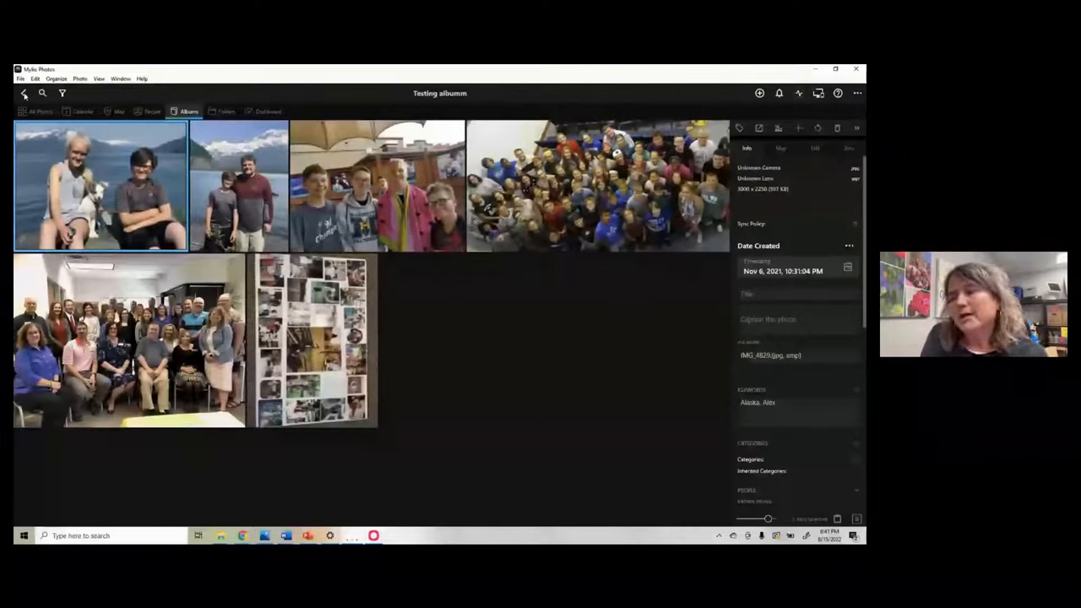
Navigate back from the Testing albumm album's six photos.
left_click(24, 93)
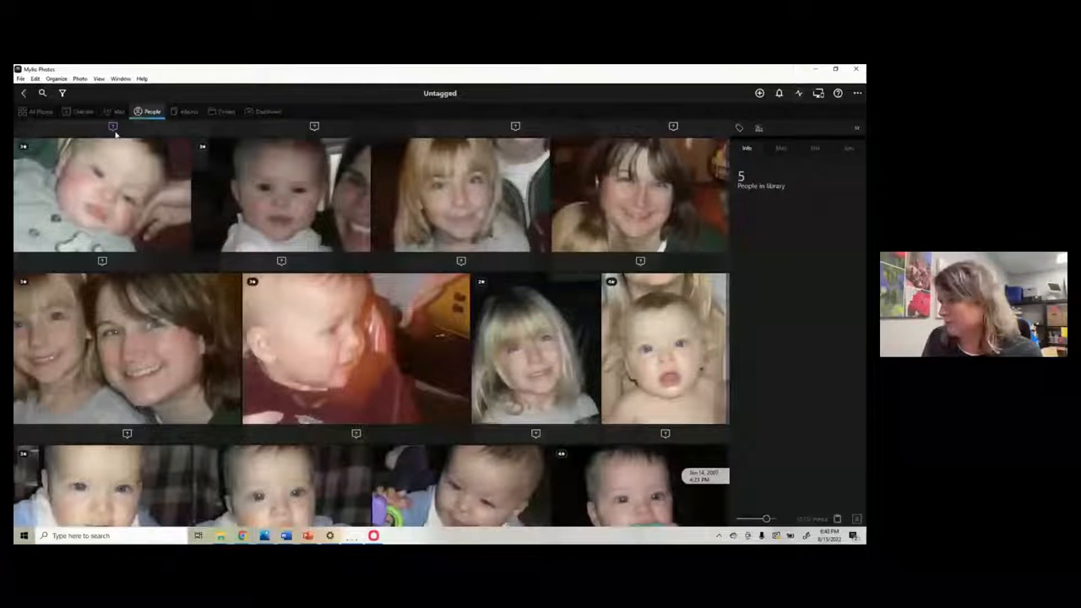
Scroll down through the grid of untagged face thumbnails.
scroll("down", 3)
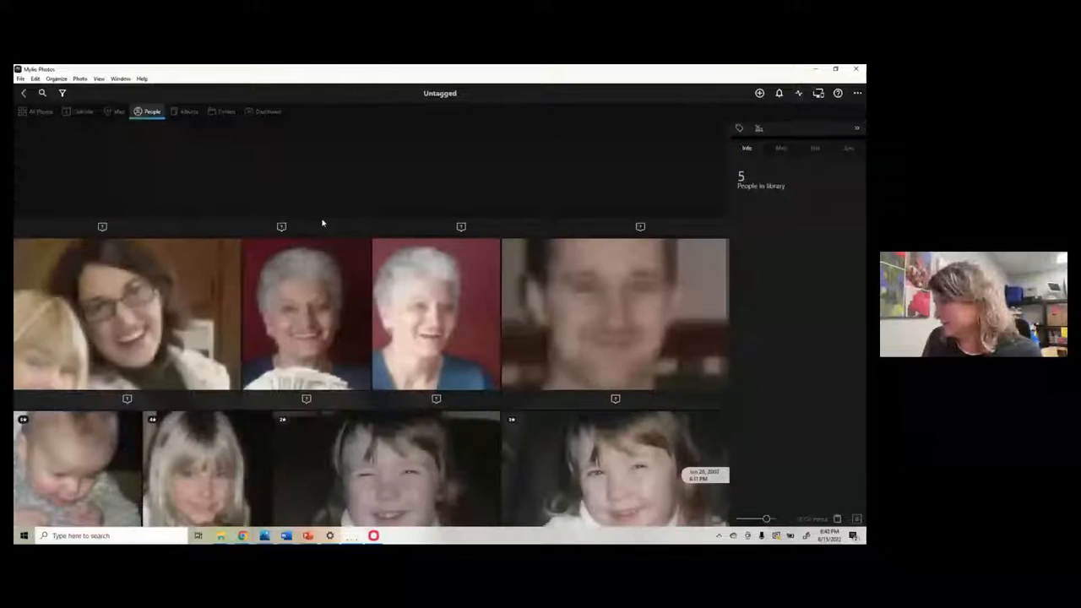
scroll("down", 3)
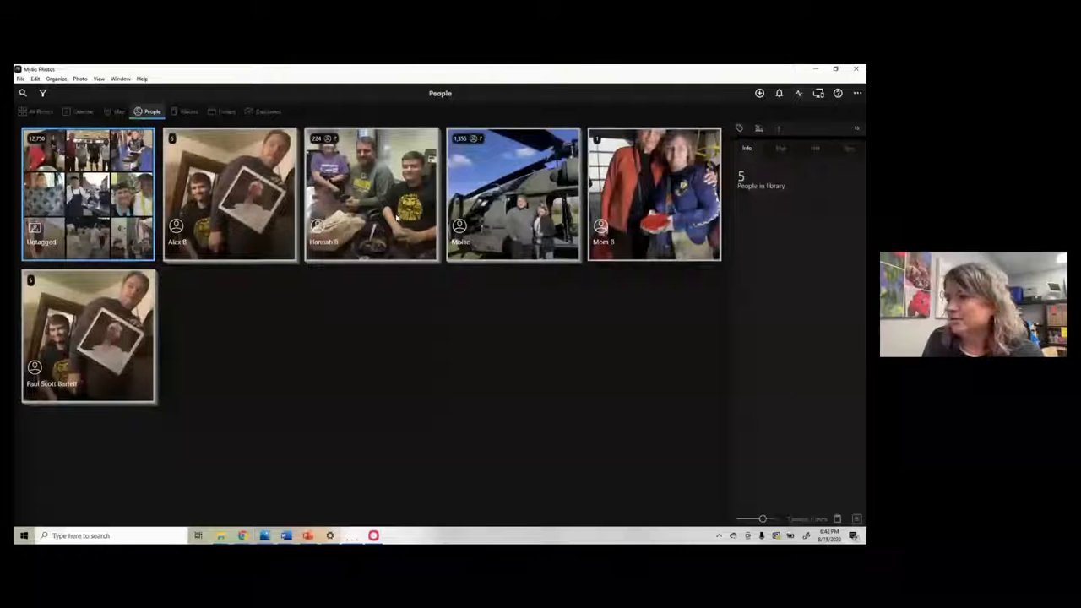
mouse_move(759, 128)
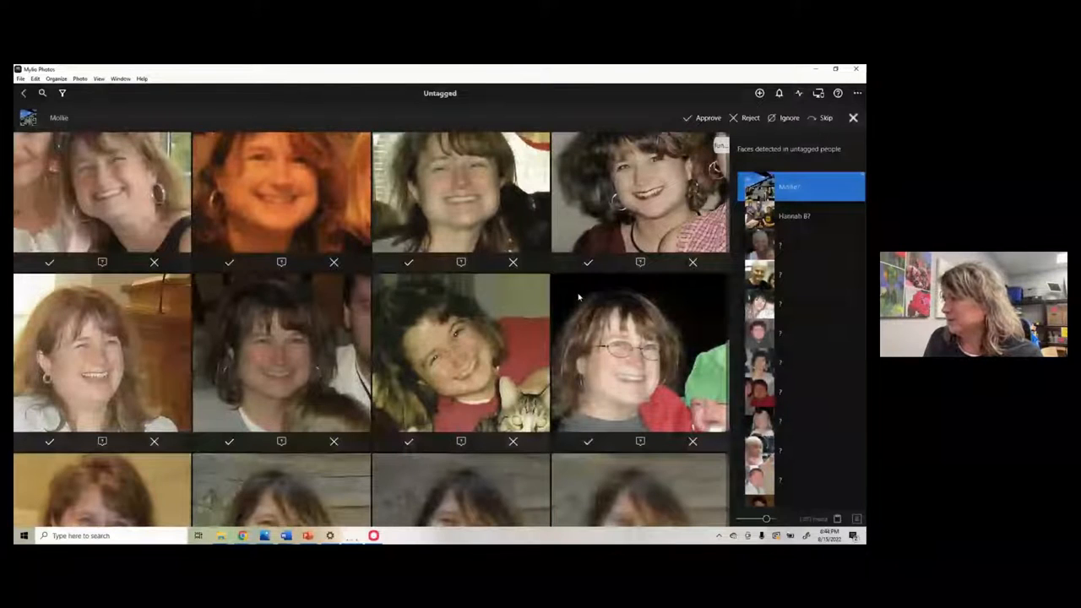
Scroll through Mollie's suggested face matches awaiting approval or rejection.
scroll("down", 3)
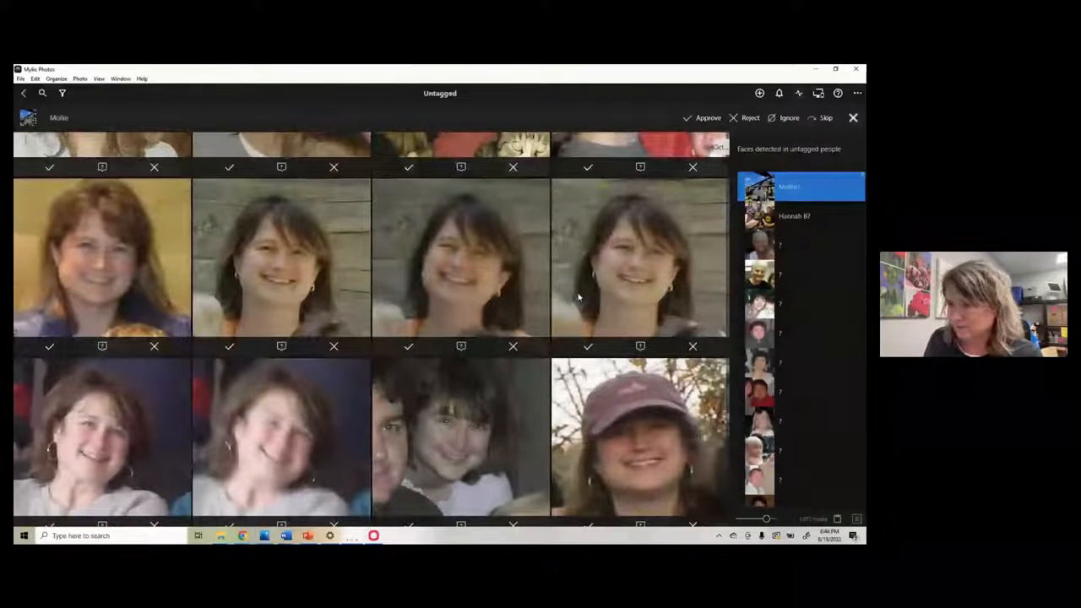
scroll("down", 3)
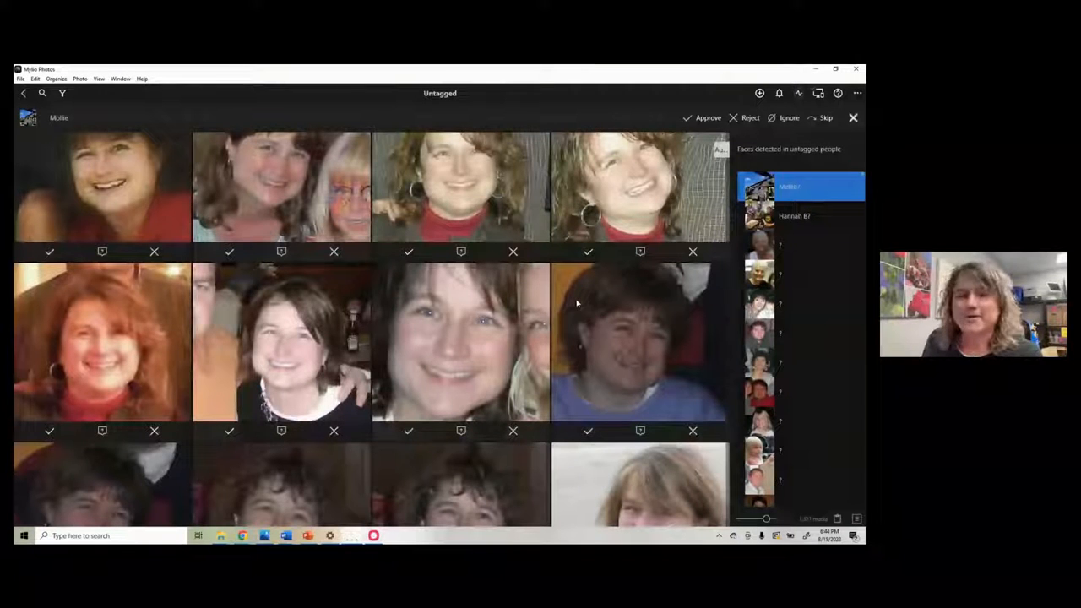
scroll("down", 3)
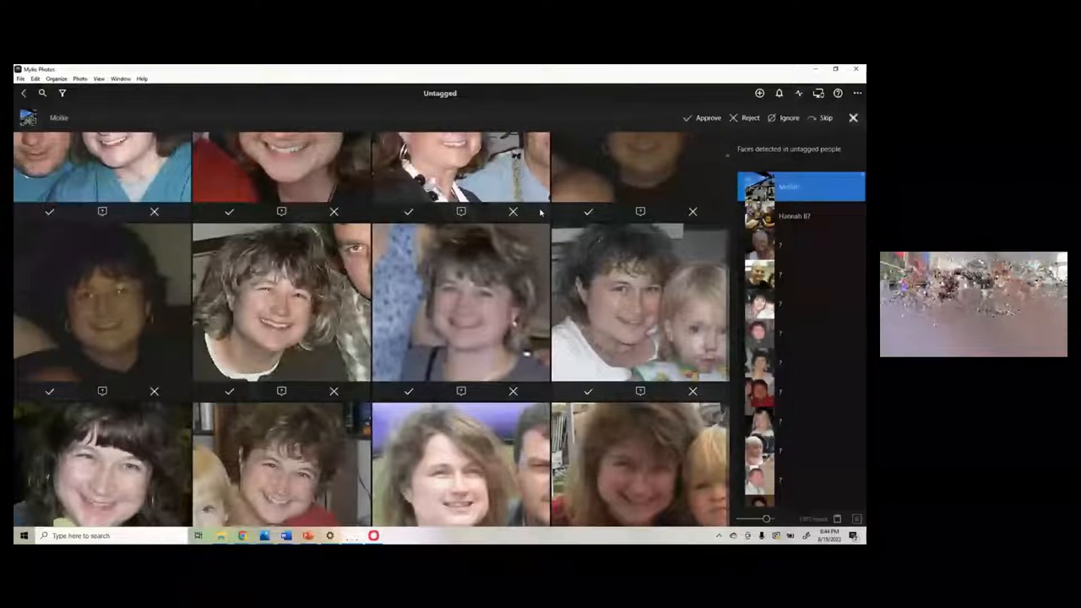
scroll("down", 3)
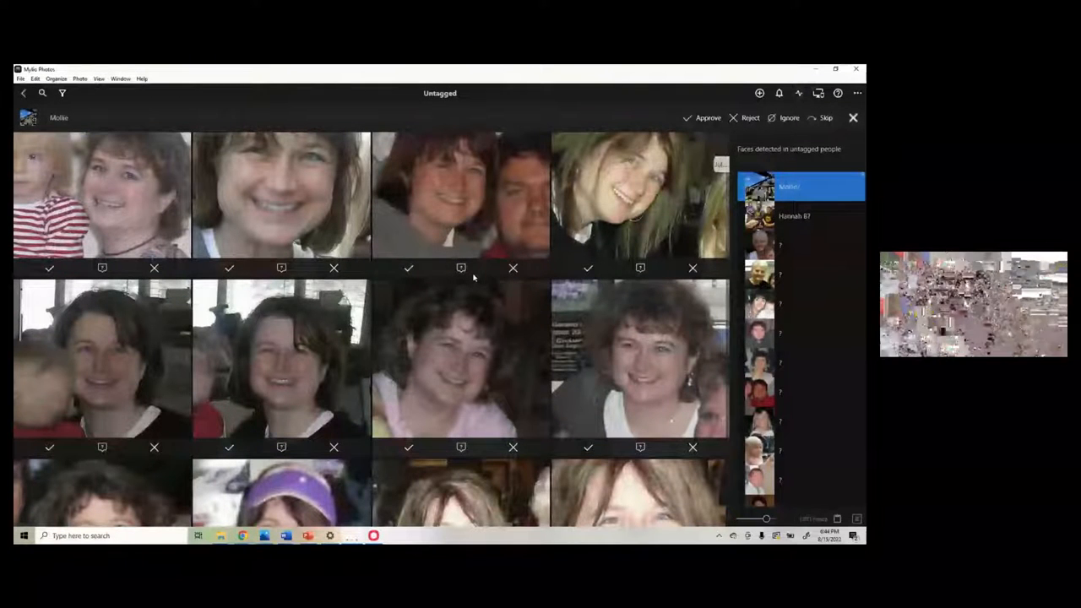
scroll("down", 3)
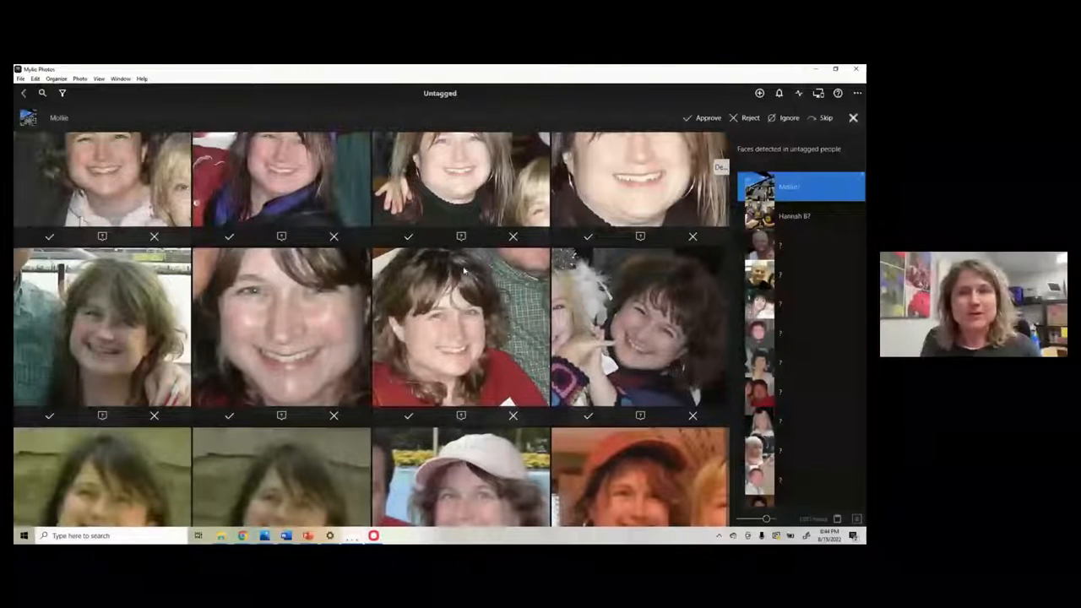
scroll("down", 3)
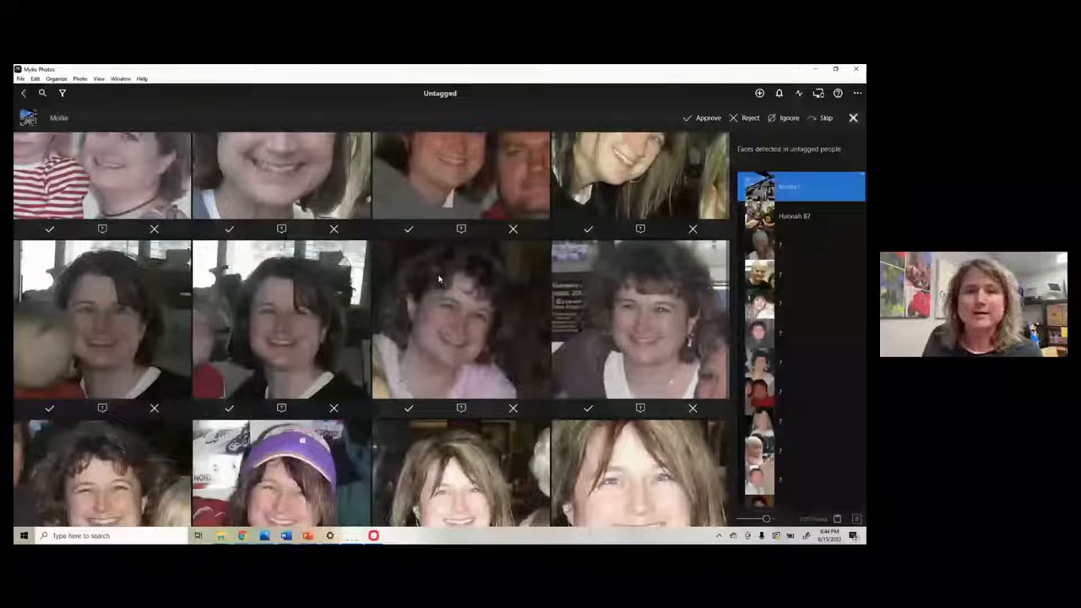
mouse_move(447, 251)
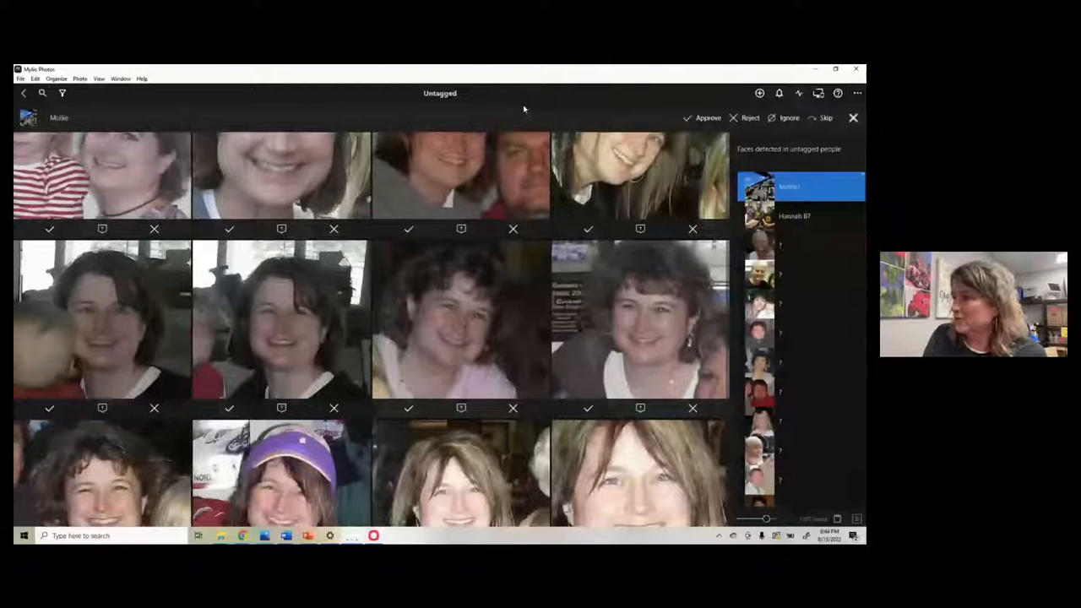
scroll("down", 3)
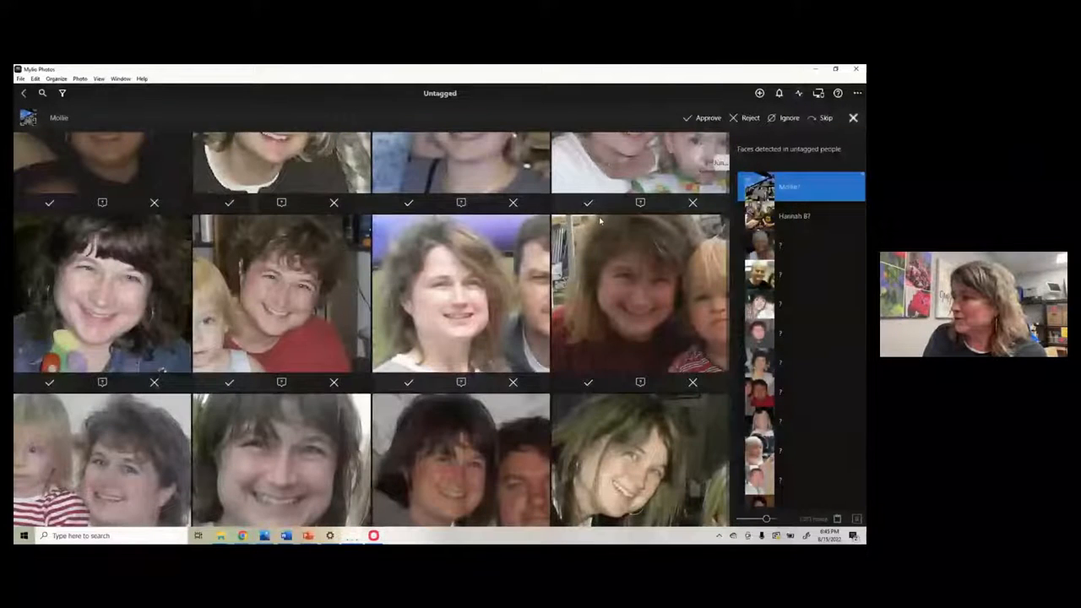
scroll("down", 3)
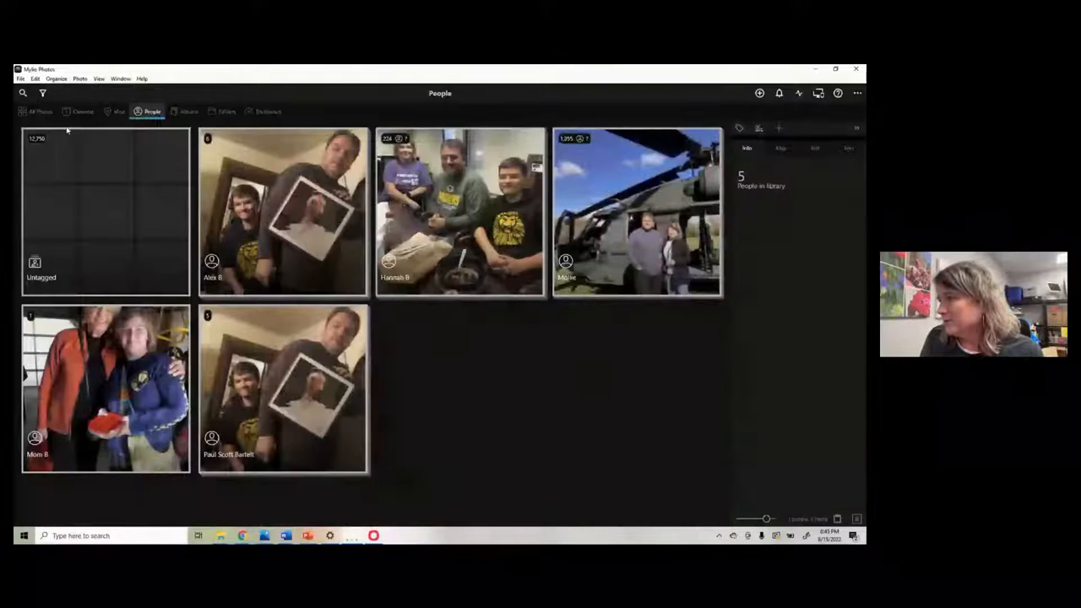
Open a tagged person's photos, then go back to the People overview.
left_click(637, 211)
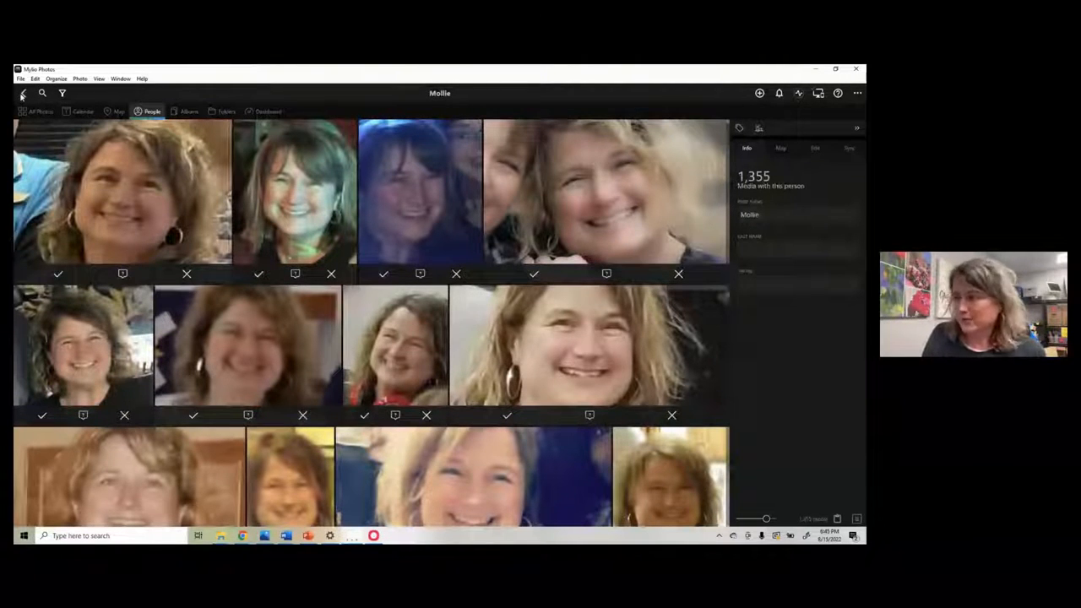
left_click(23, 93)
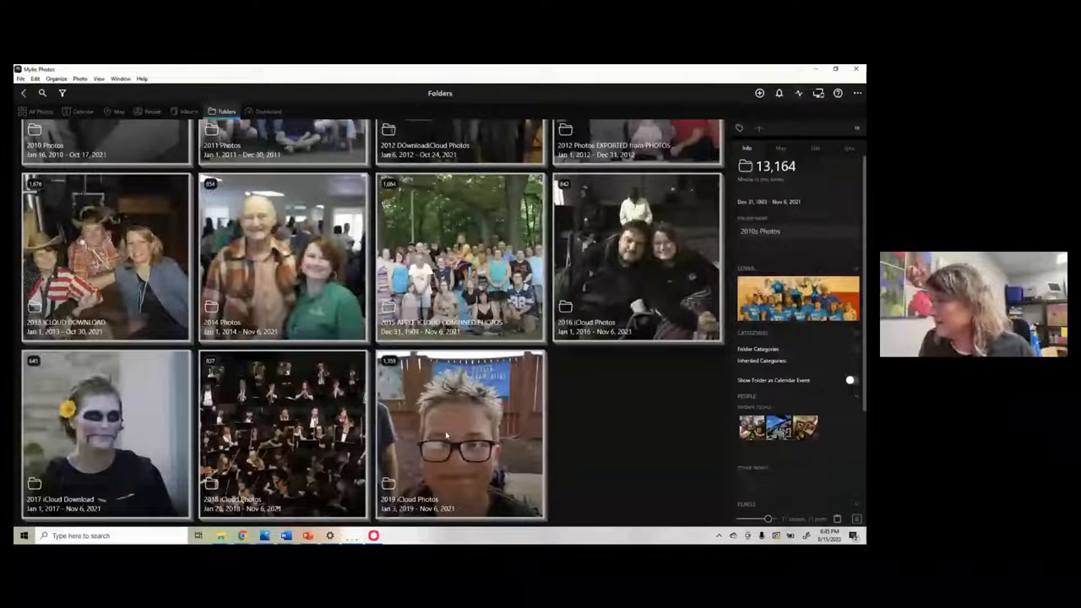
Open the 2019 iCloud Photos folder and show the snowy dog photo's map location.
double_click(459, 435)
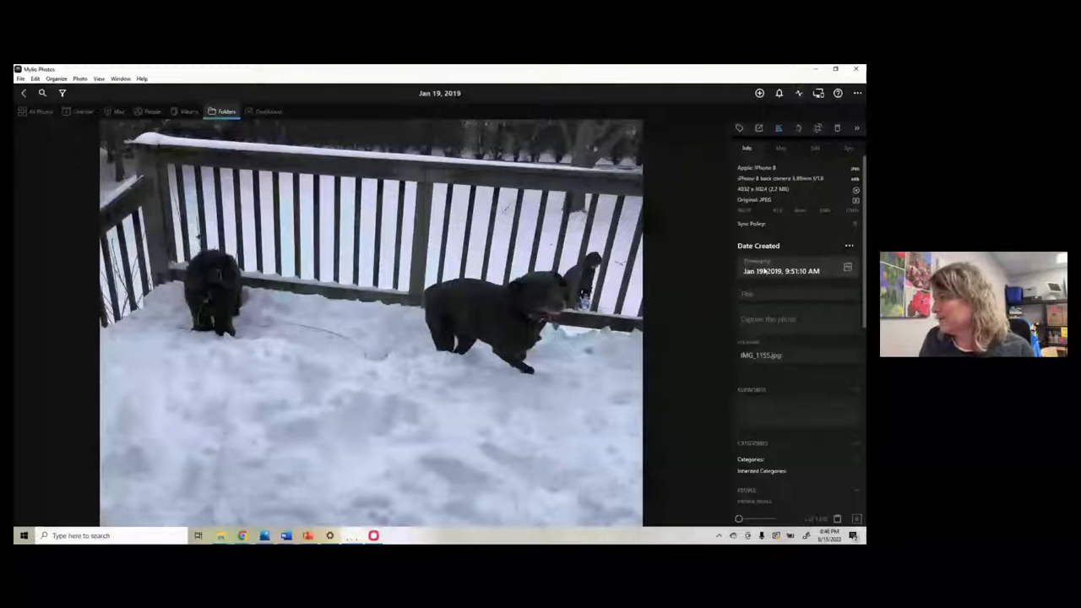
left_click(781, 148)
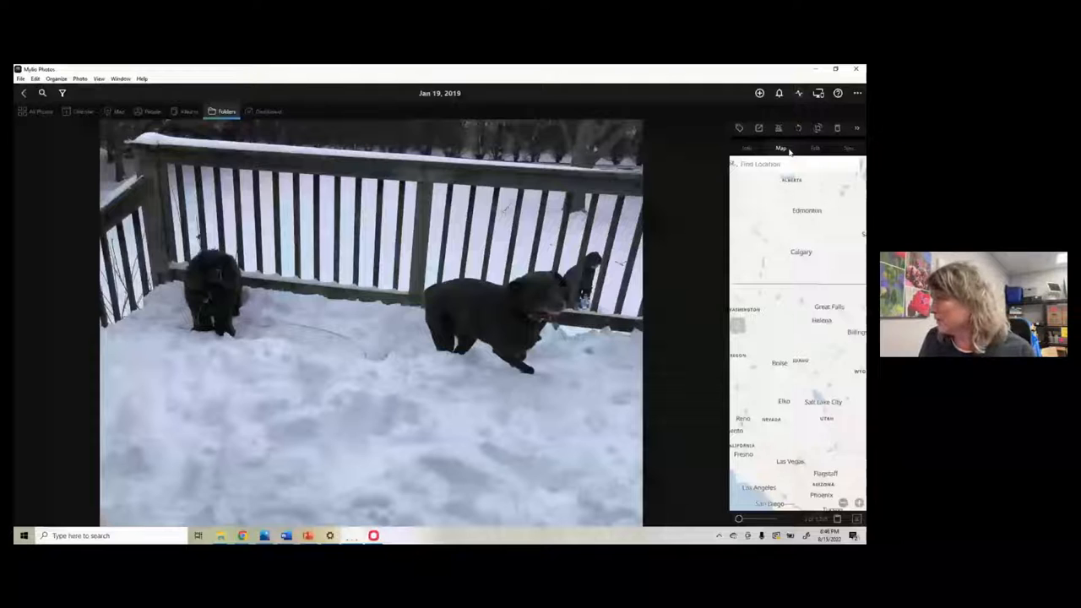
View the dog photo's editing presets, then return to the 2019 iCloud Photos grid.
left_click(814, 148)
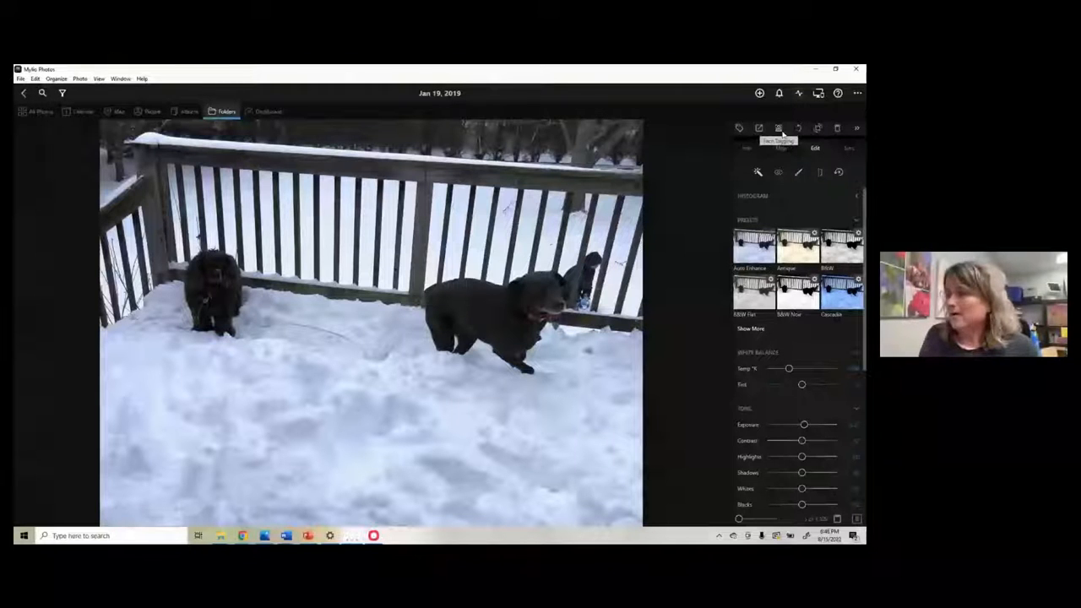
left_click(22, 93)
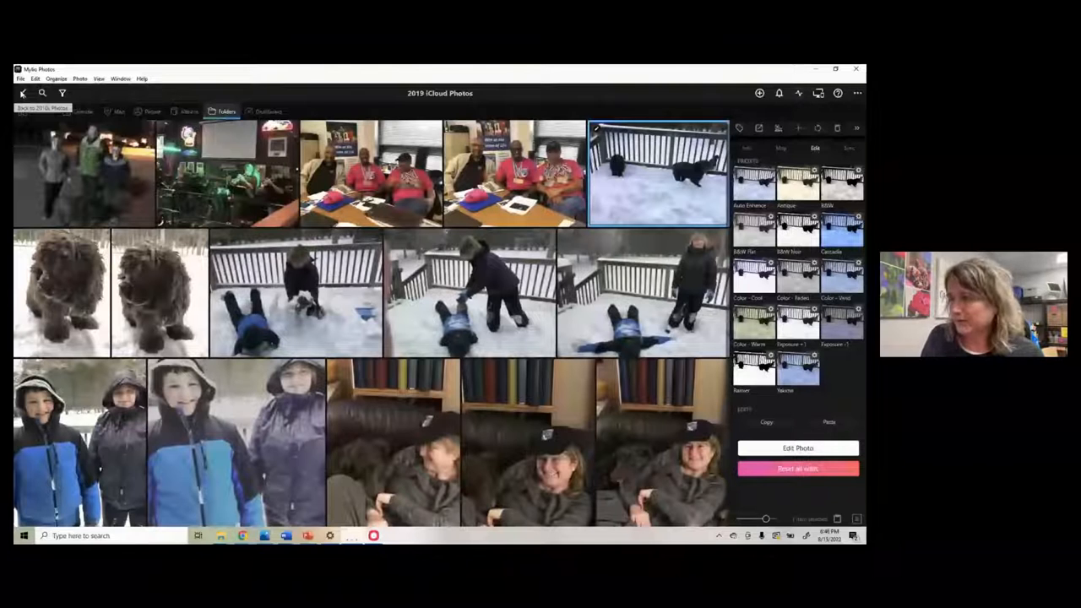
Return to 2010s Photos and show the Dashboard's Notifications list with Catalog Upgrade.
left_click(23, 93)
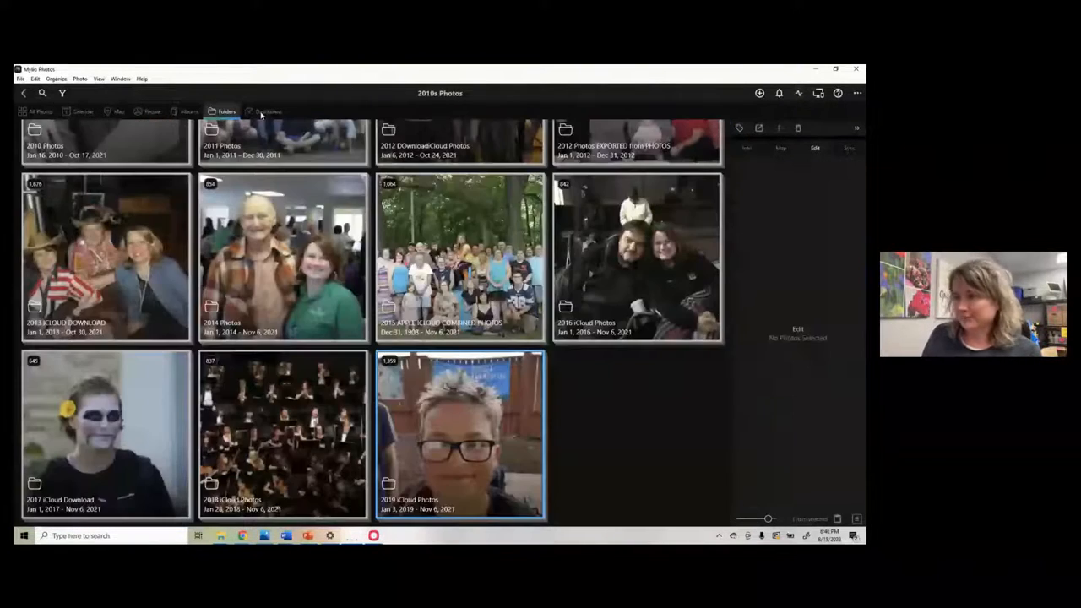
left_click(268, 111)
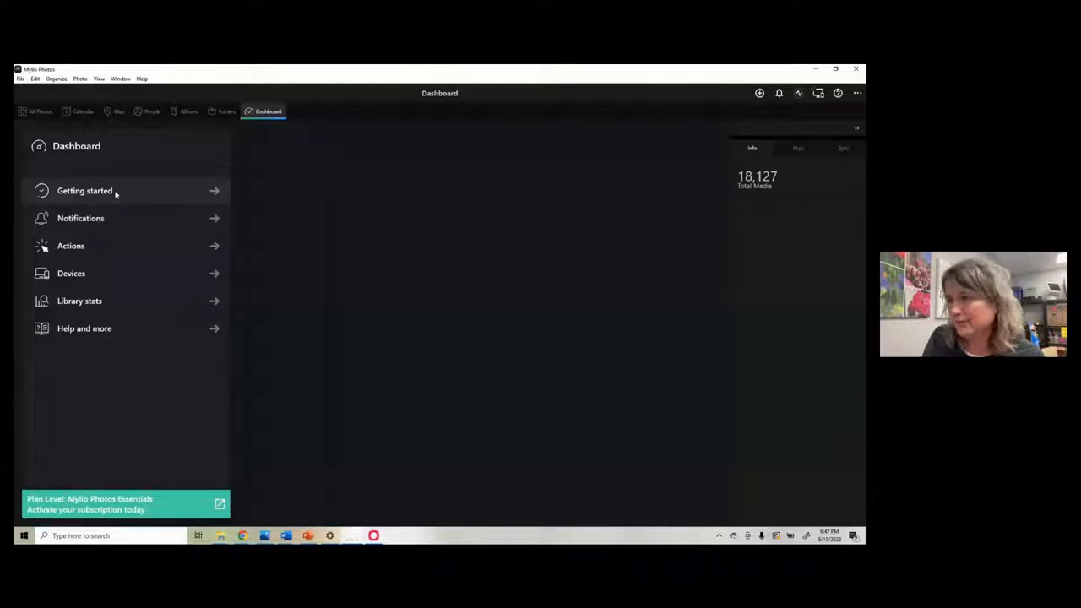
left_click(80, 218)
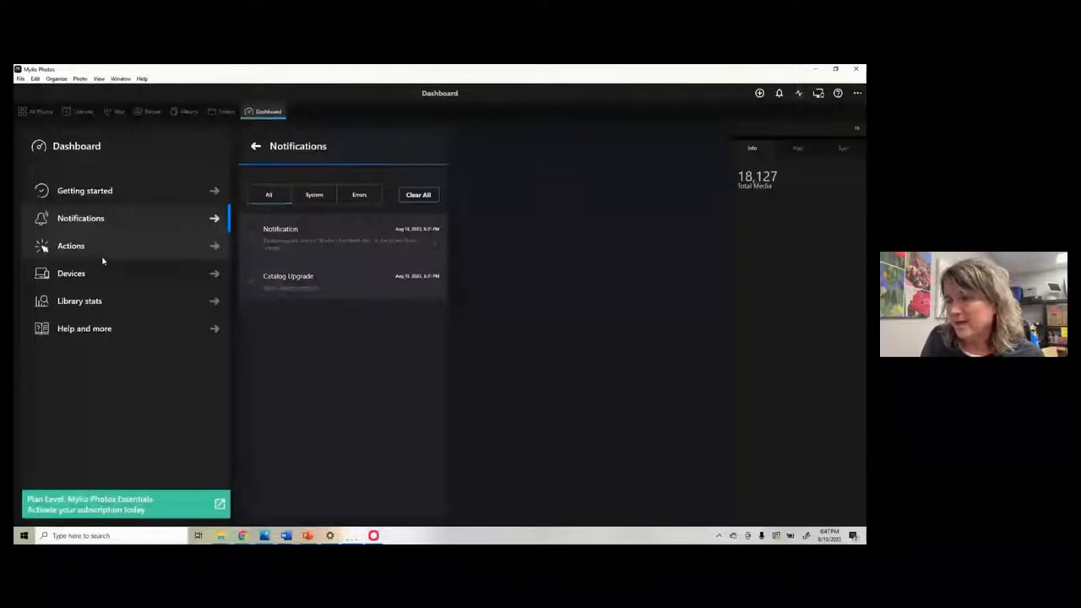
left_click(71, 246)
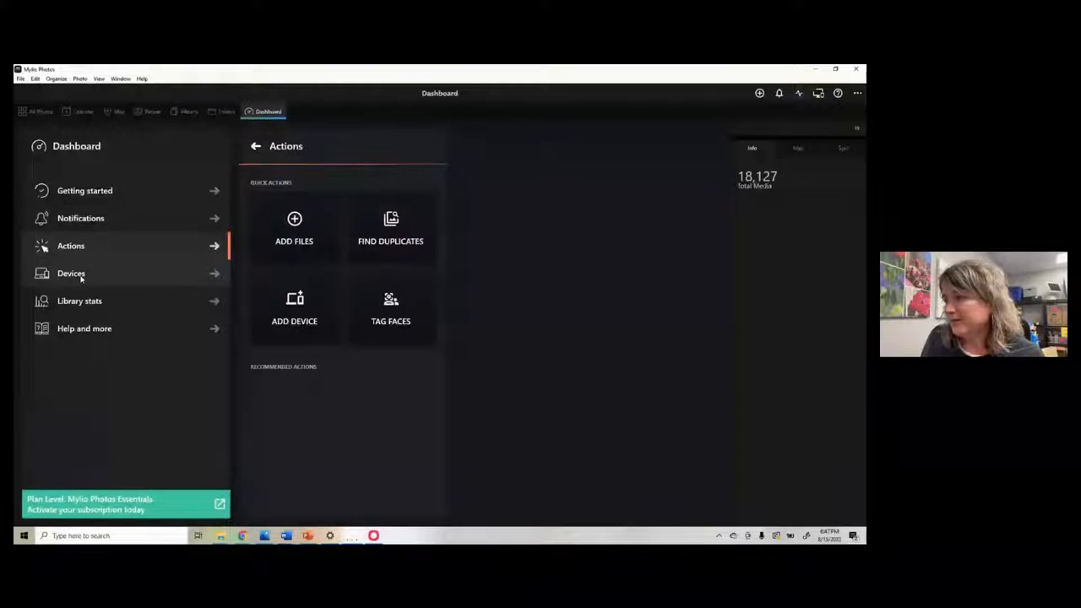
left_click(71, 273)
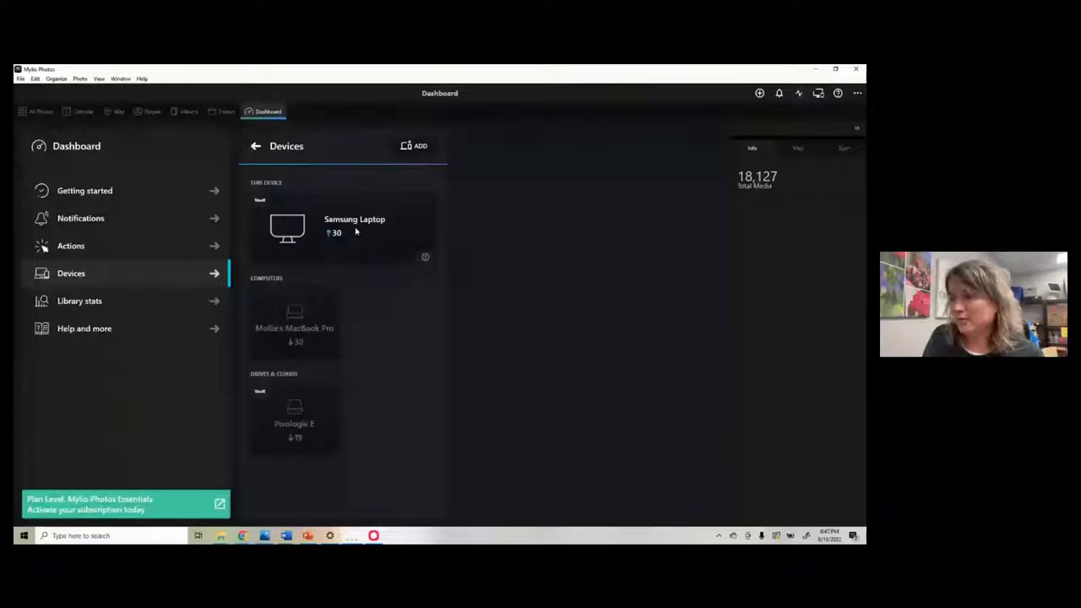
mouse_move(315, 342)
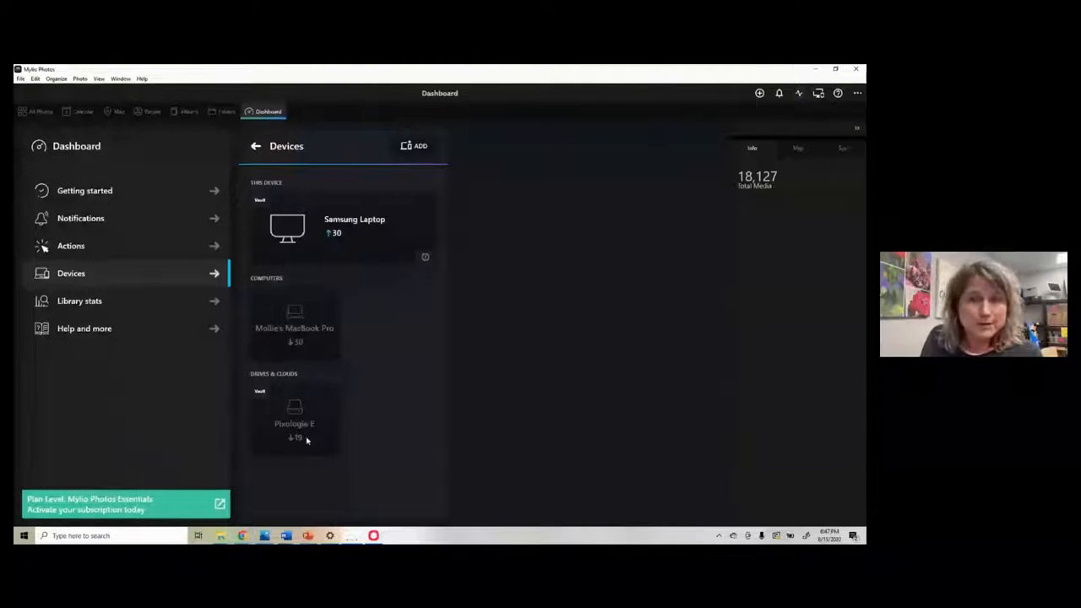
mouse_move(320, 295)
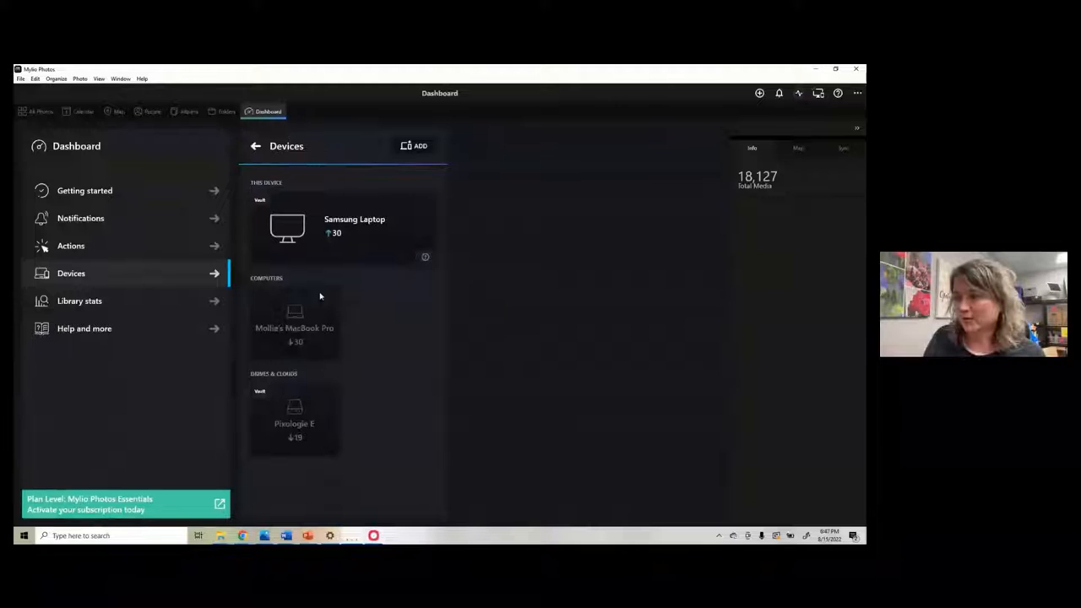
mouse_move(383, 303)
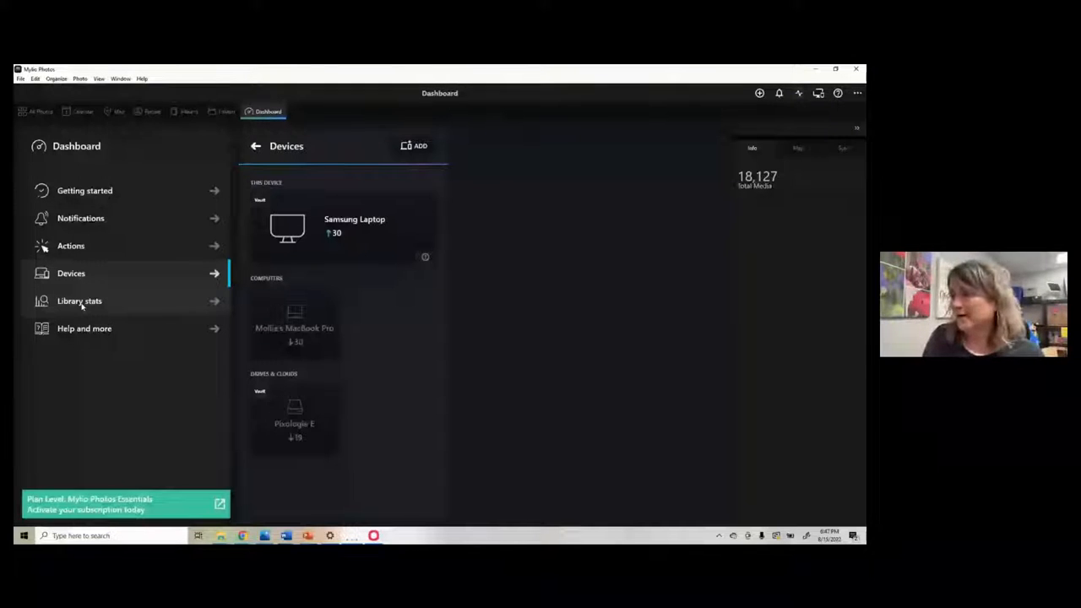
left_click(80, 301)
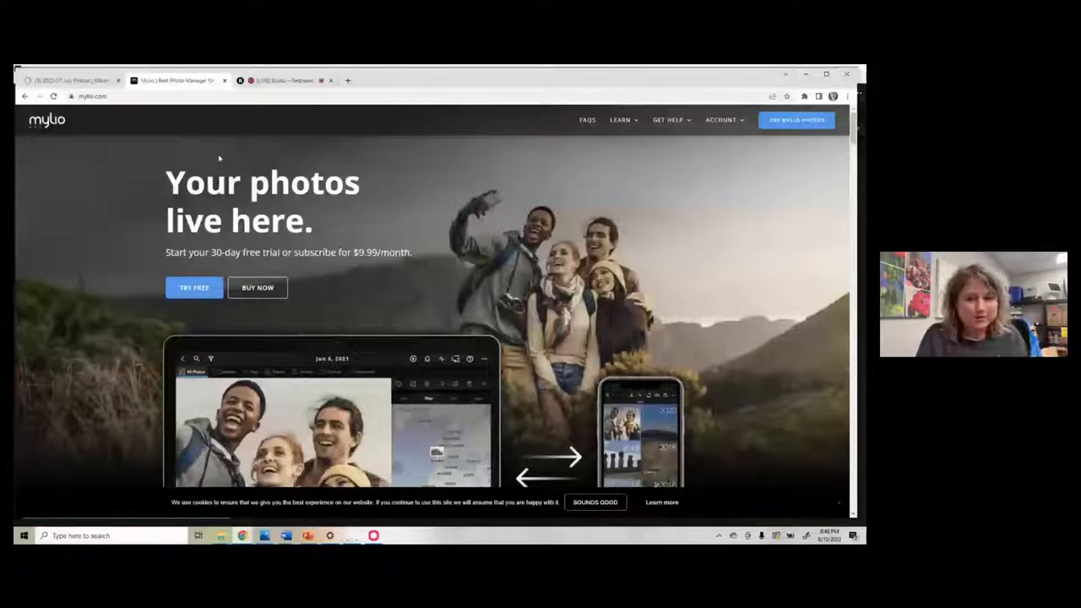
mouse_move(177, 80)
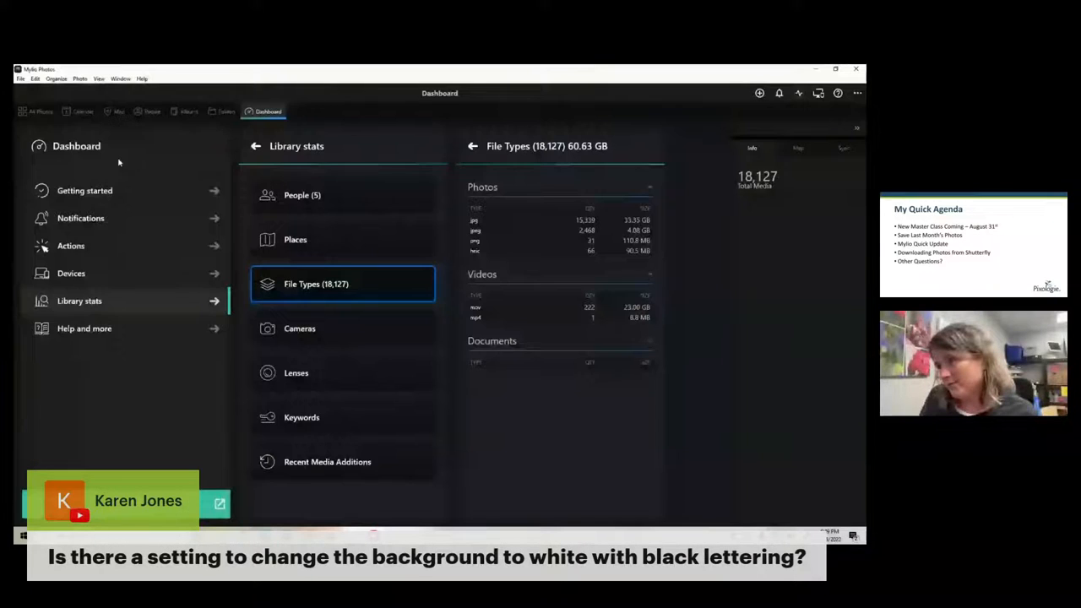
left_click(99, 78)
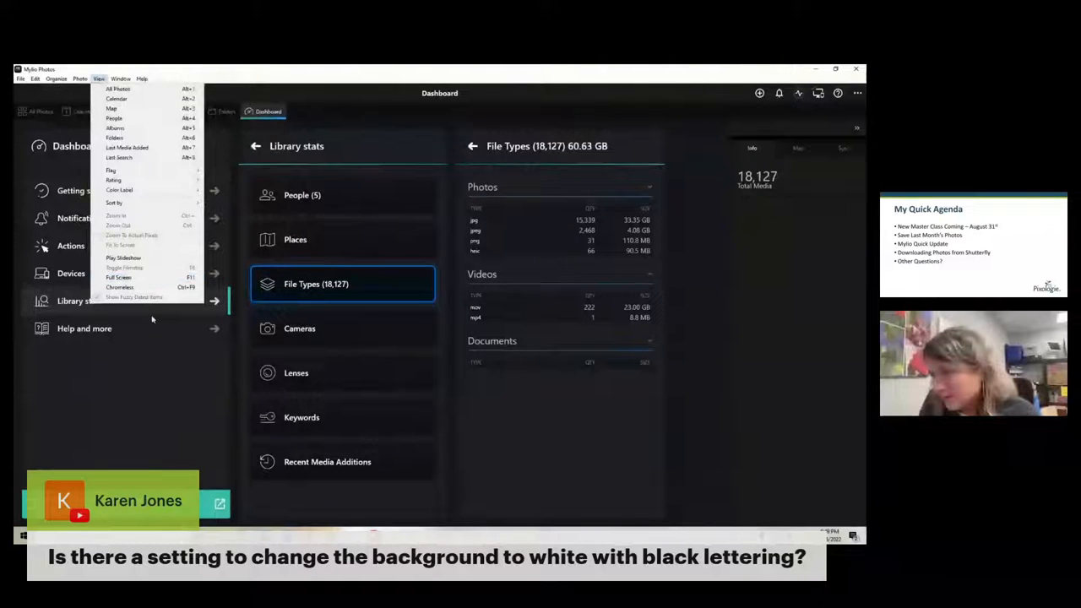
left_click(143, 328)
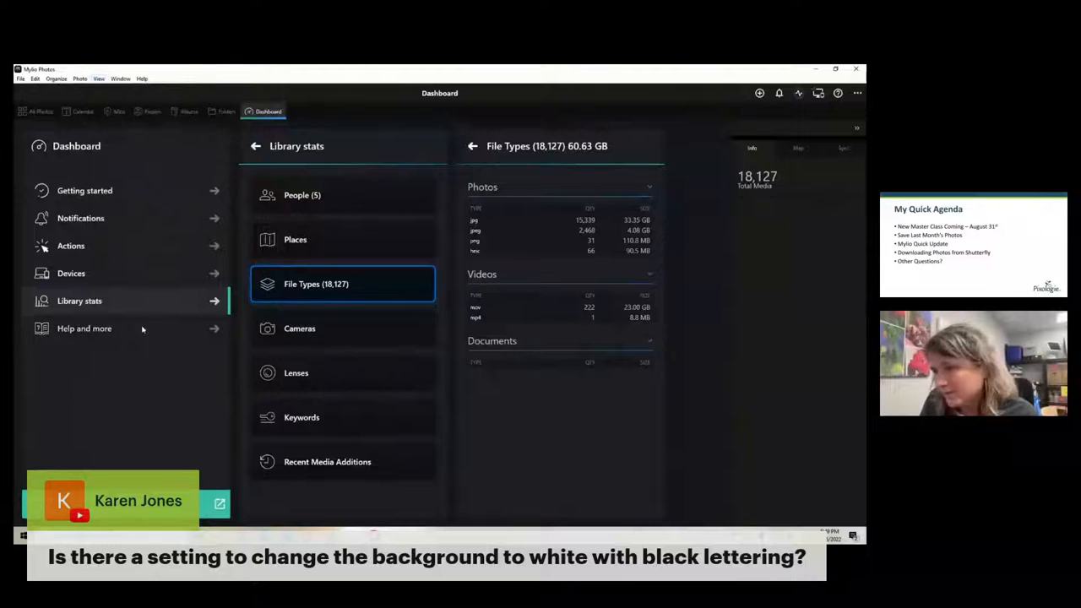
left_click(84, 329)
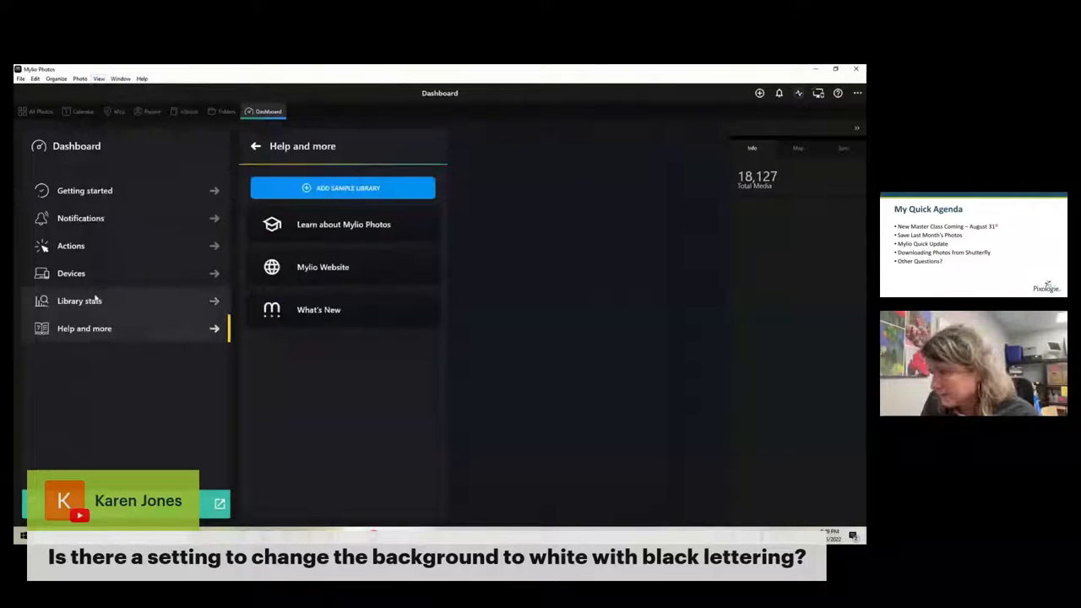
left_click(84, 190)
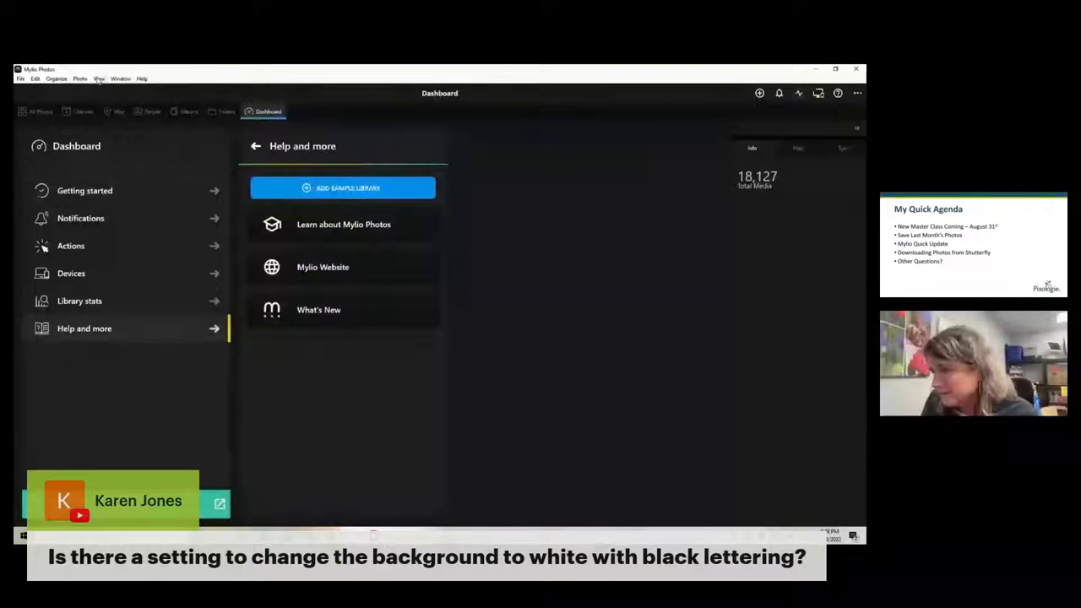
left_click(98, 79)
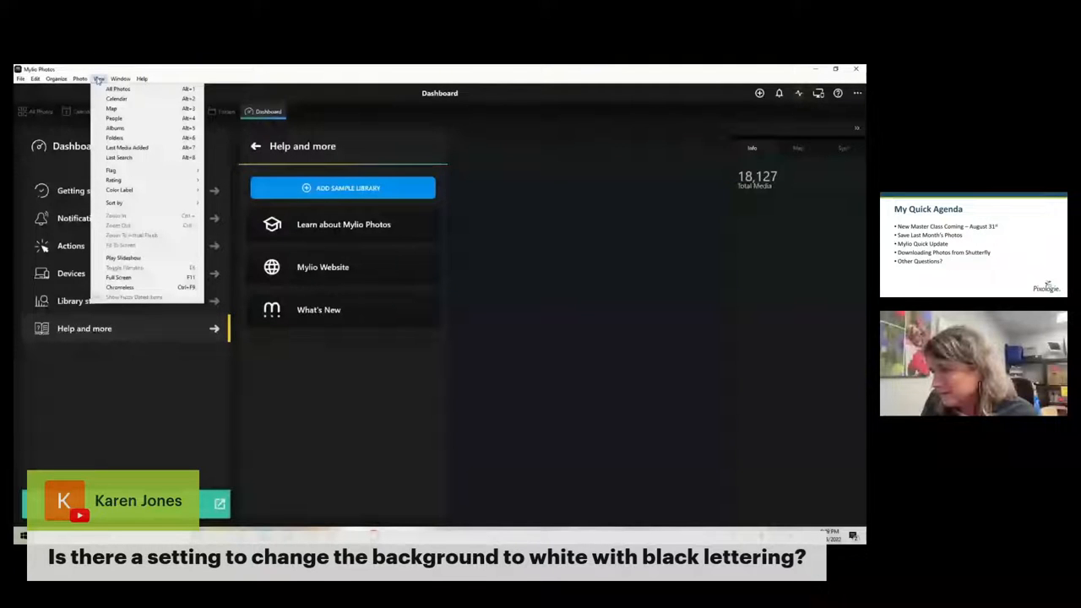
left_click(36, 79)
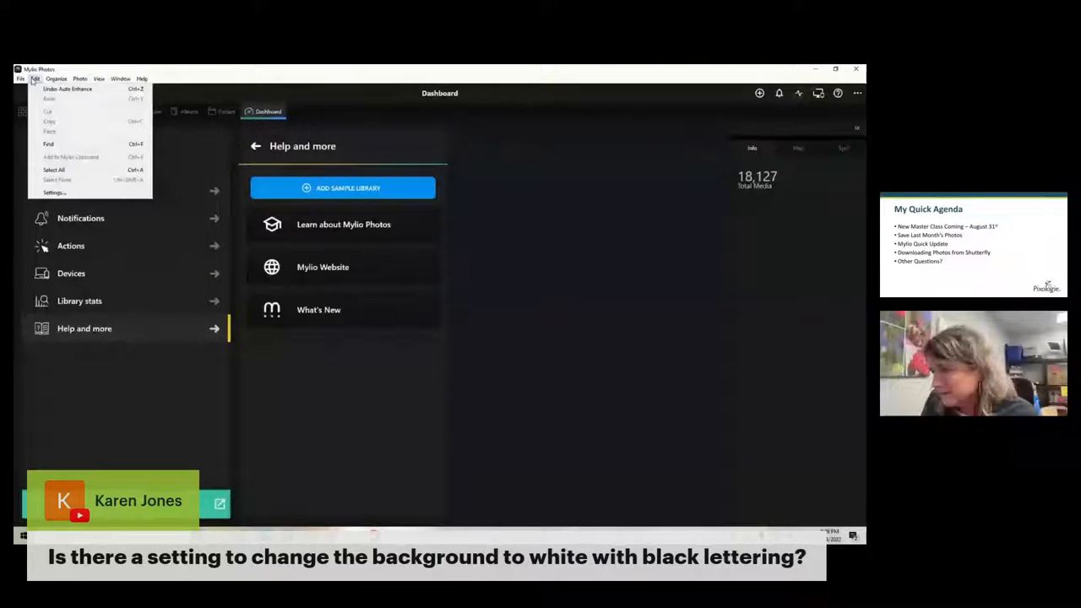
left_click(21, 78)
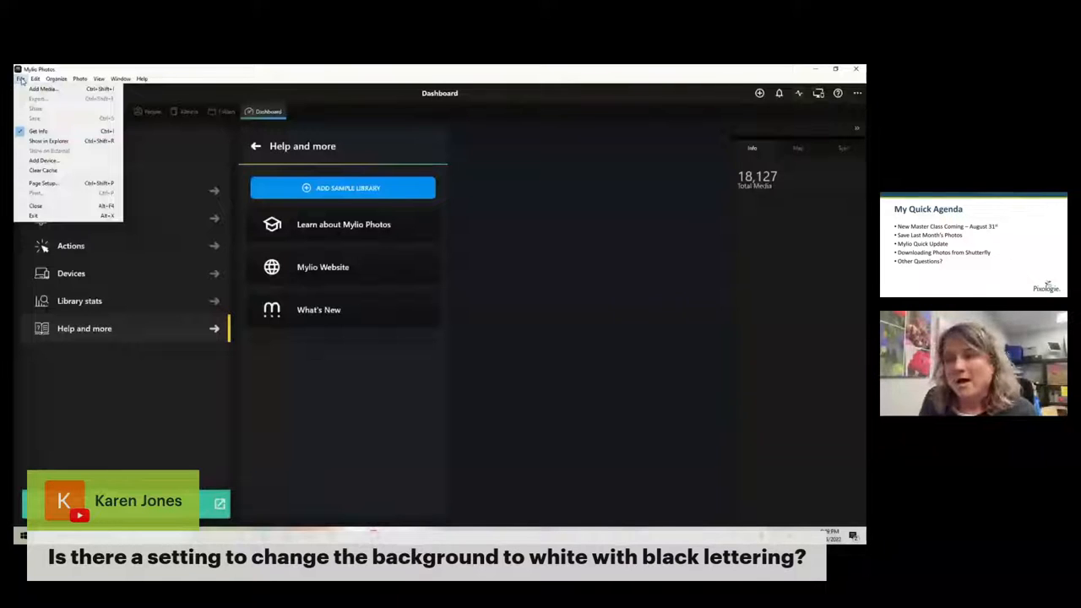
left_click(21, 78)
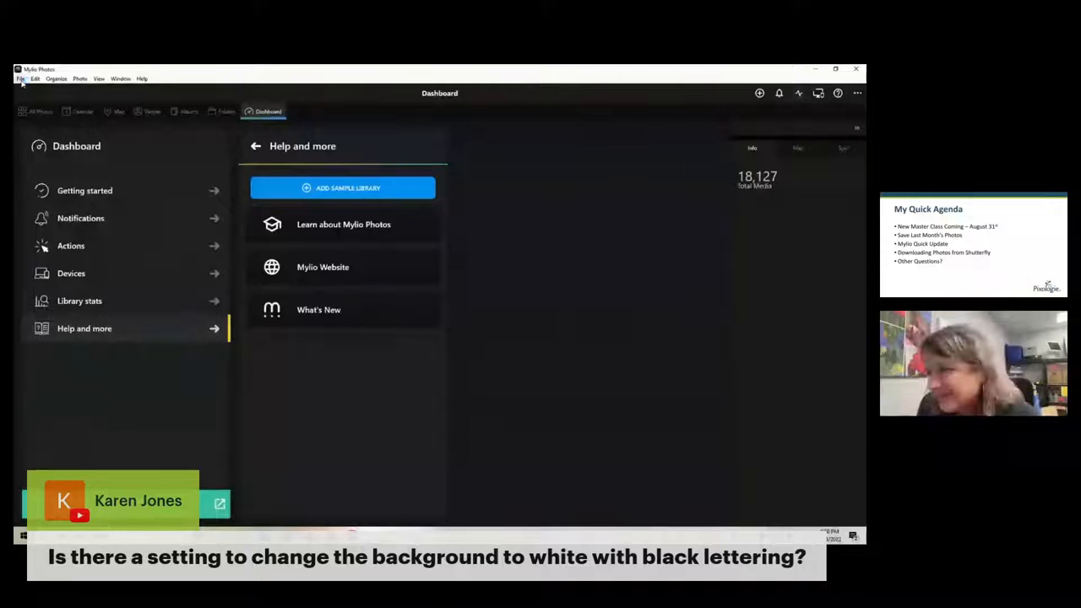
left_click(56, 78)
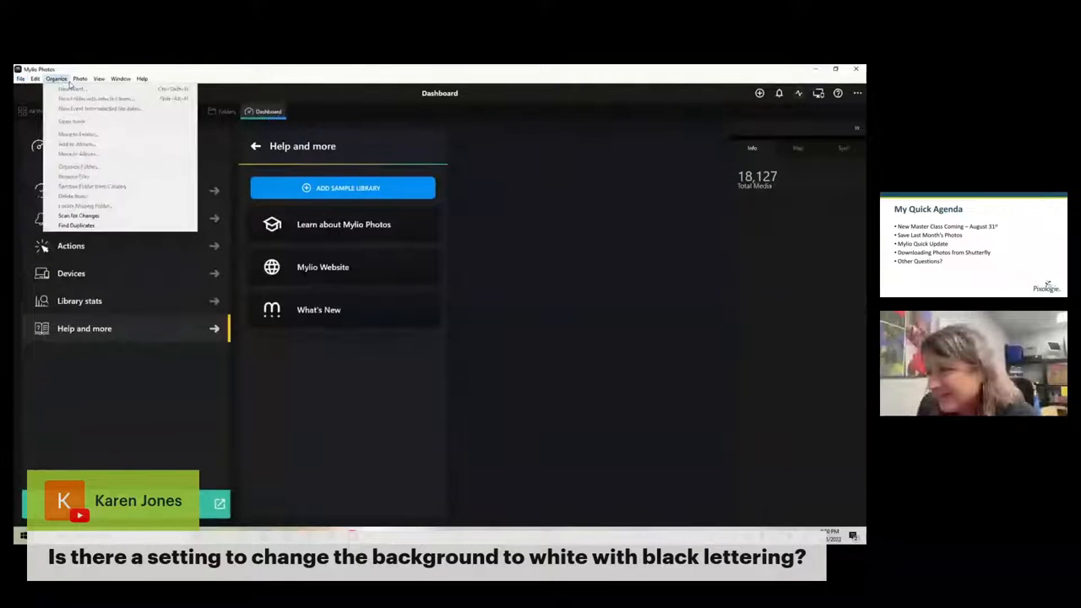
left_click(35, 78)
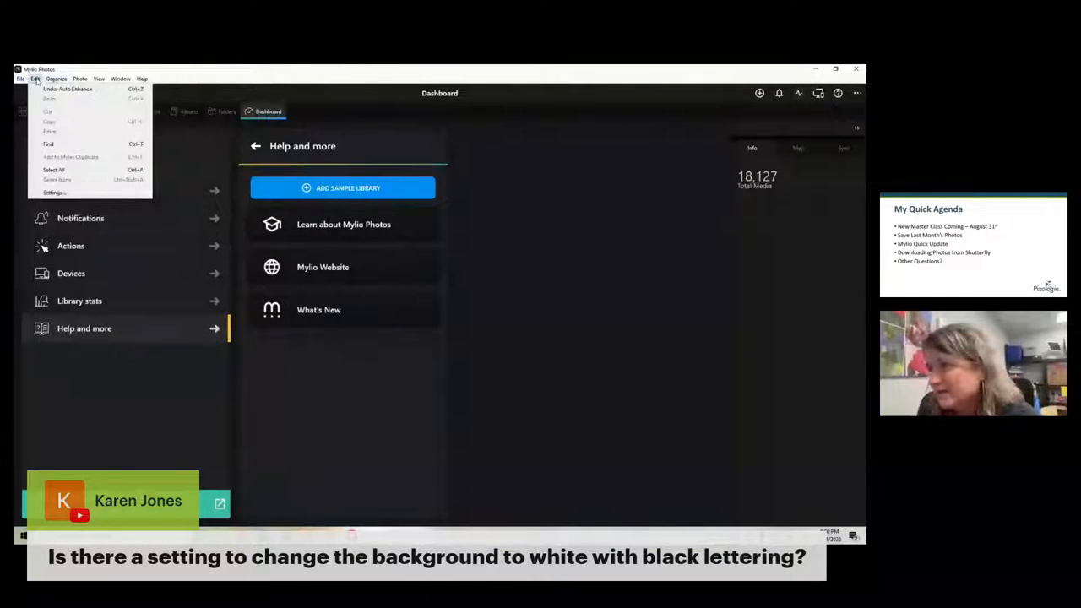
left_click(79, 78)
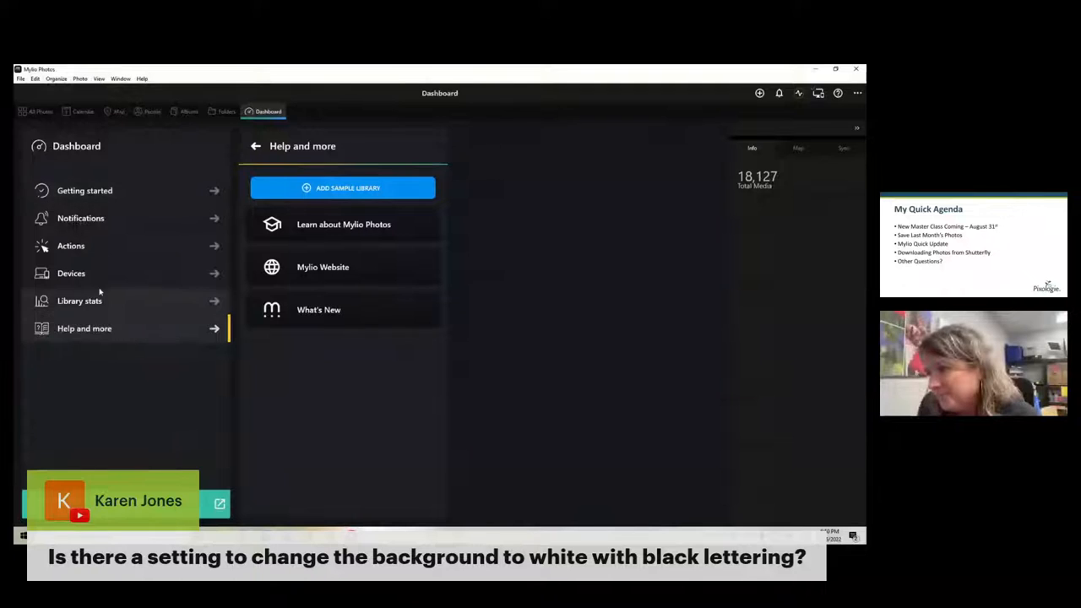
Show Samsung Laptop device details: version 22.0, 60.17 GB library, 30 syncing.
left_click(71, 273)
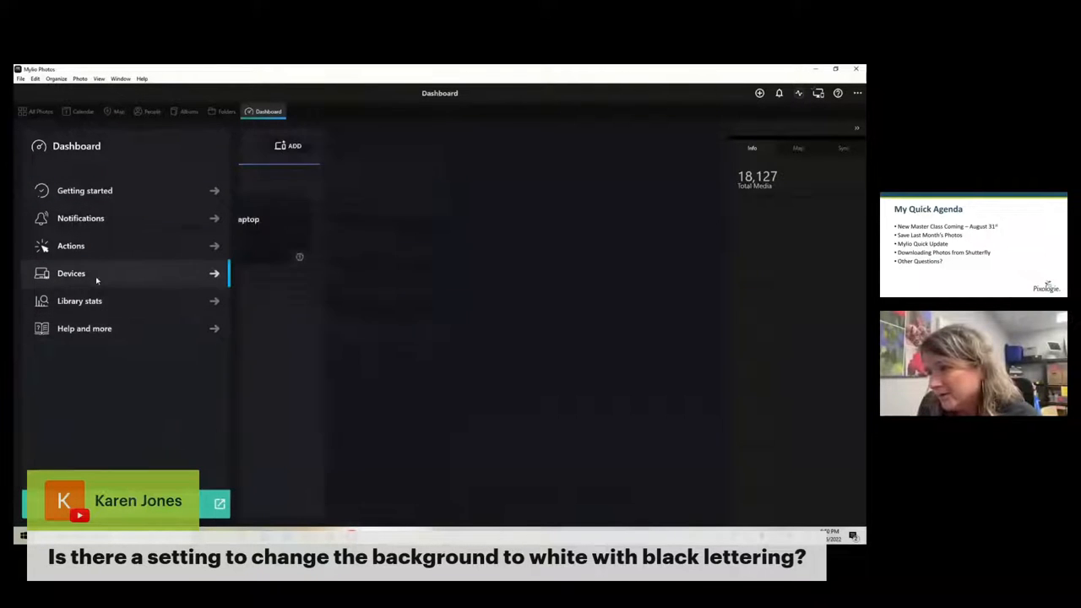
left_click(71, 272)
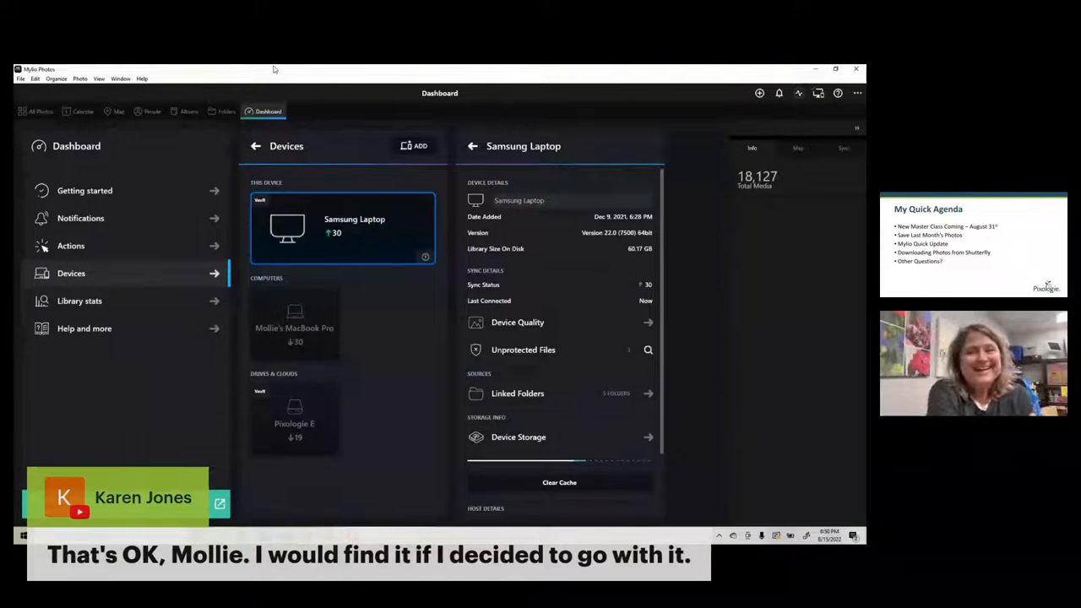
mouse_move(464, 121)
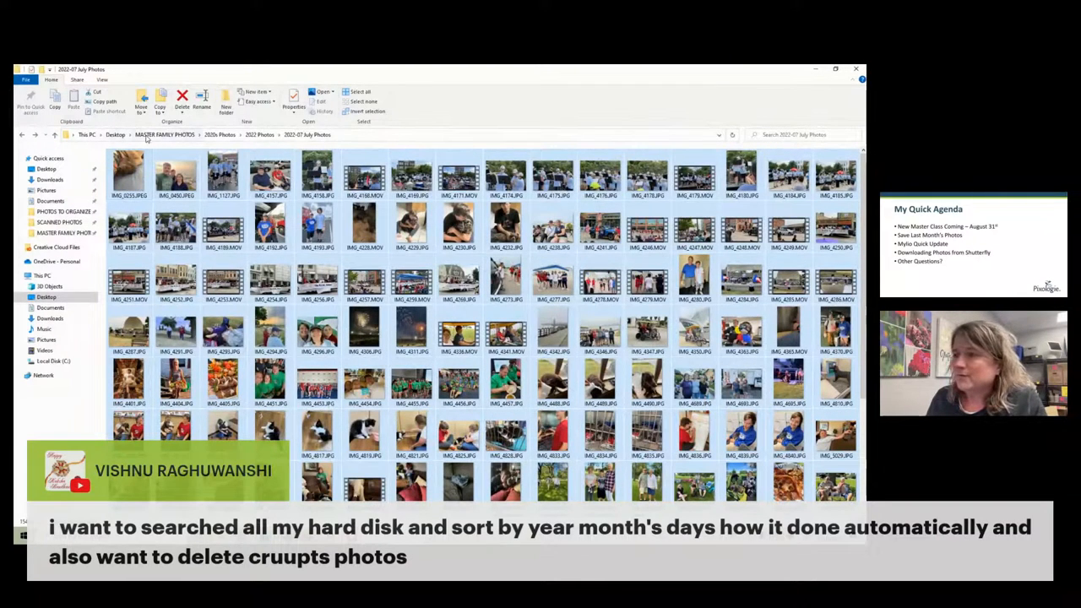
Search Local Disk (C:) for .jpg files, then head back to the Desktop.
left_click(165, 135)
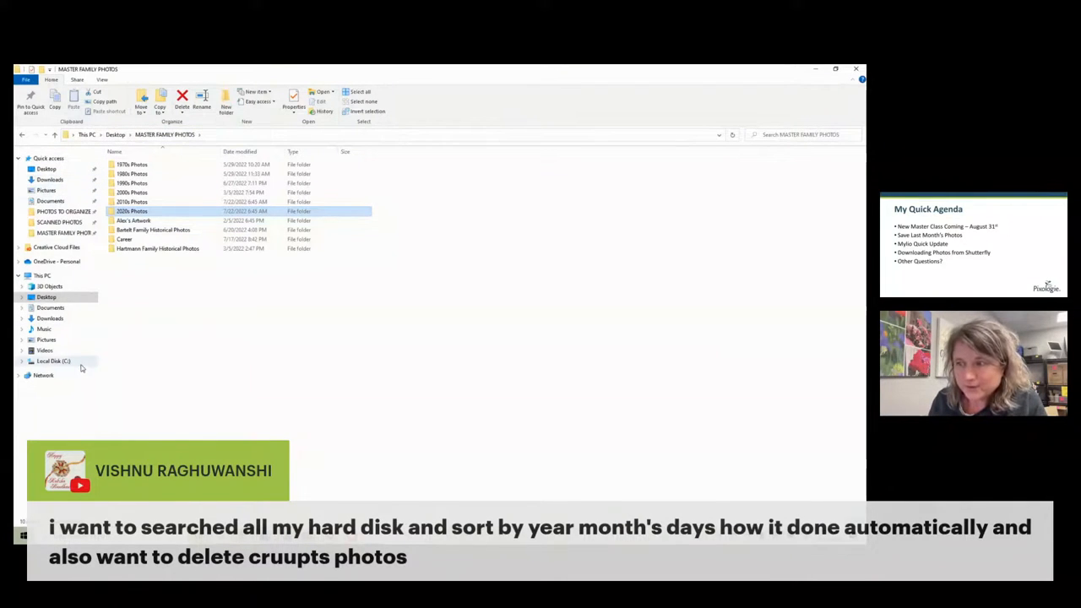
left_click(53, 361)
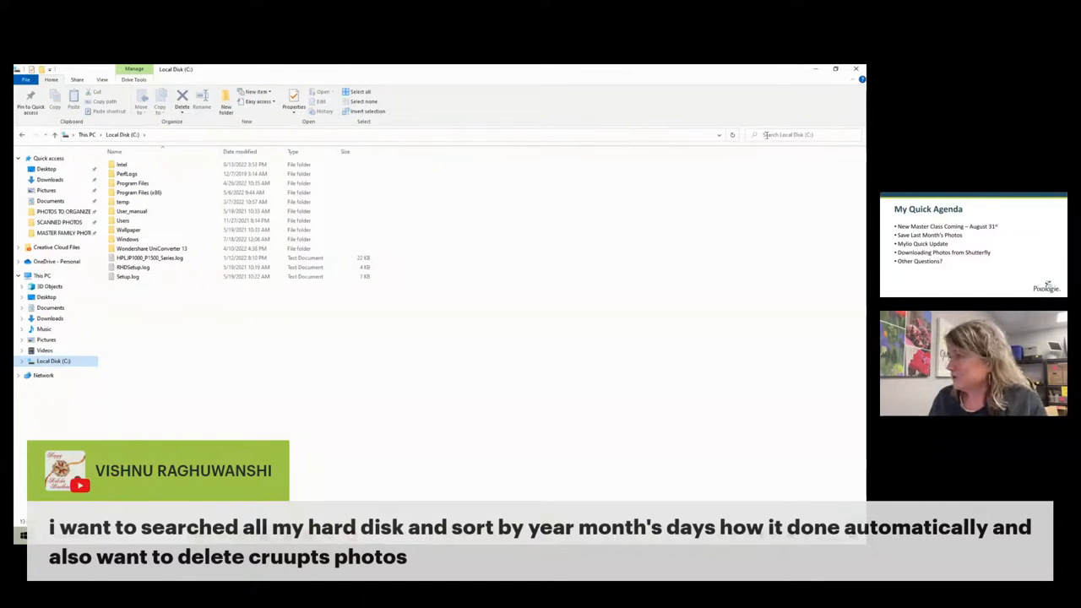
left_click(803, 134)
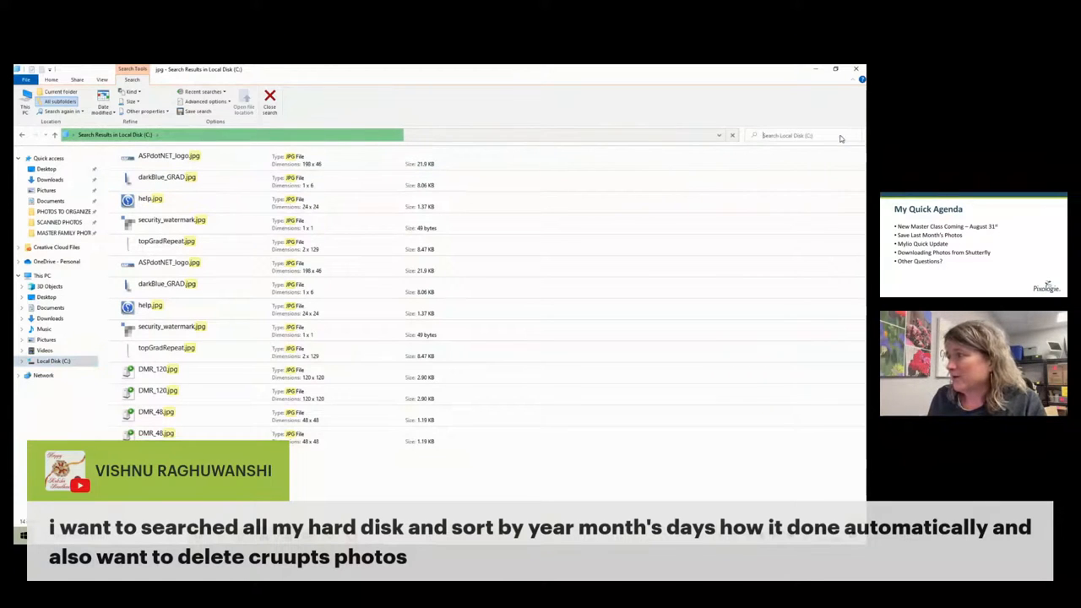
left_click(794, 135)
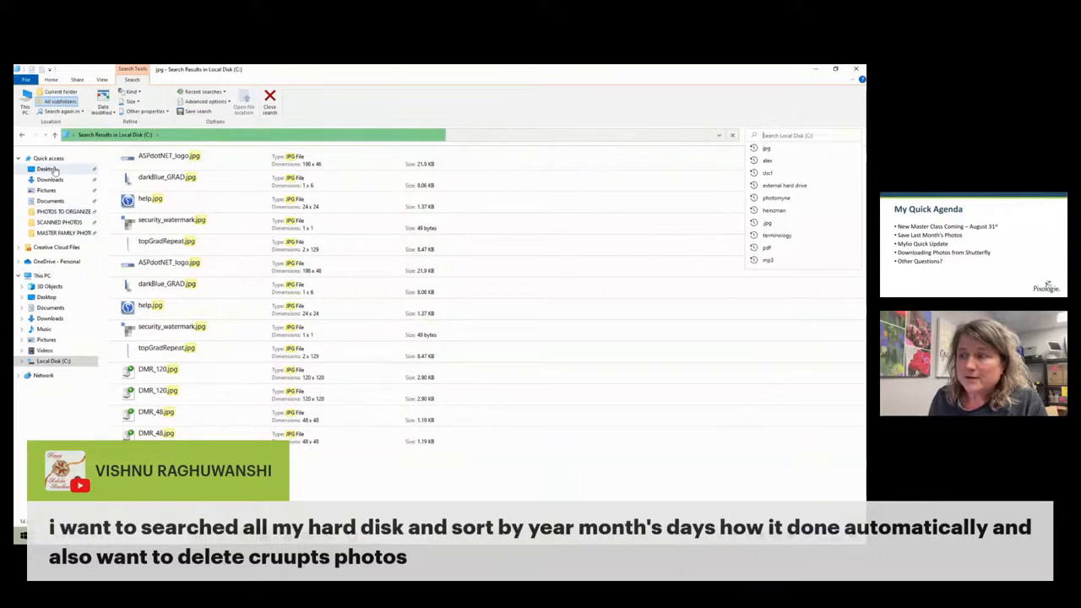
left_click(46, 169)
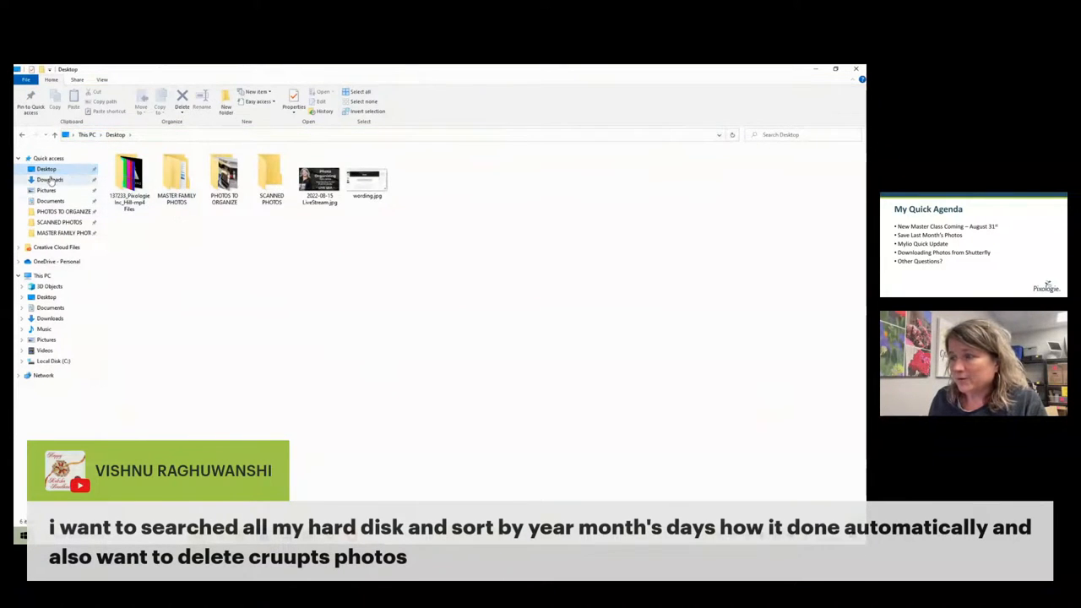
Look inside PHOTOS TO ORGANIZE, then return to the Desktop folder.
left_click(271, 176)
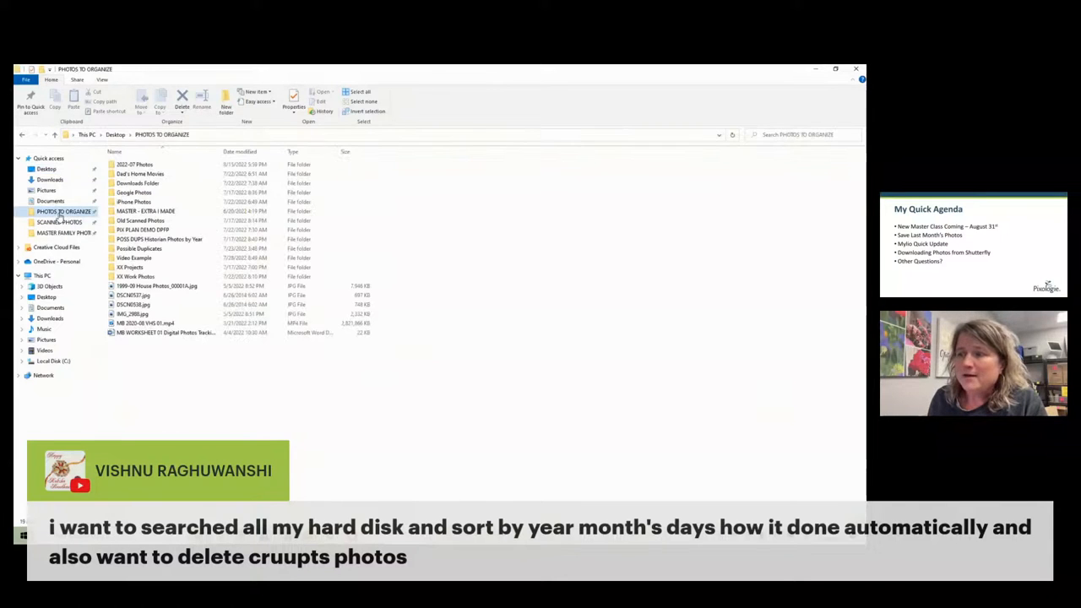
mouse_move(134, 183)
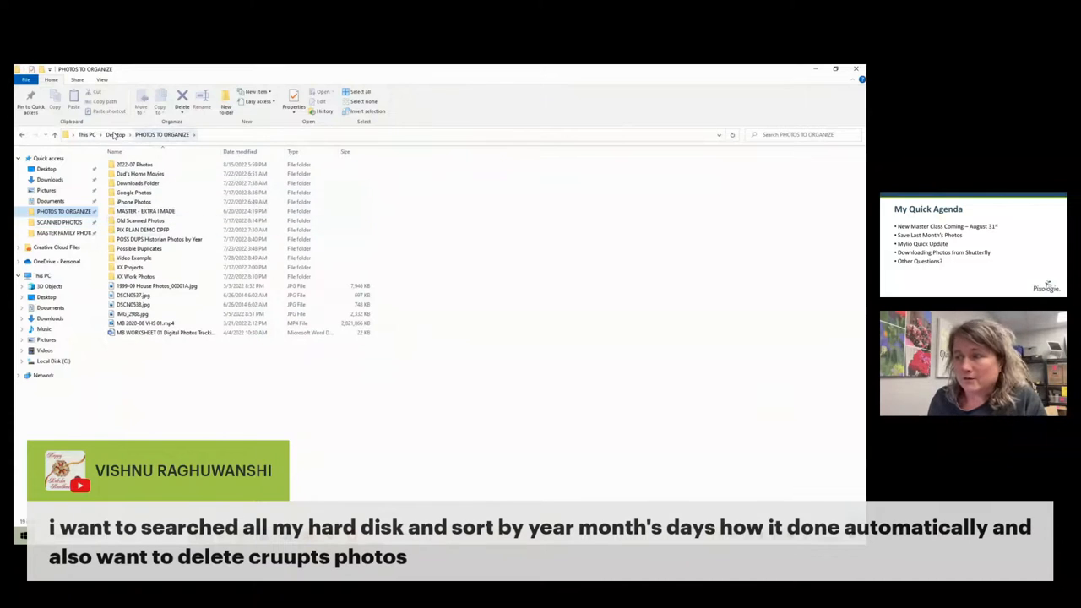
left_click(115, 134)
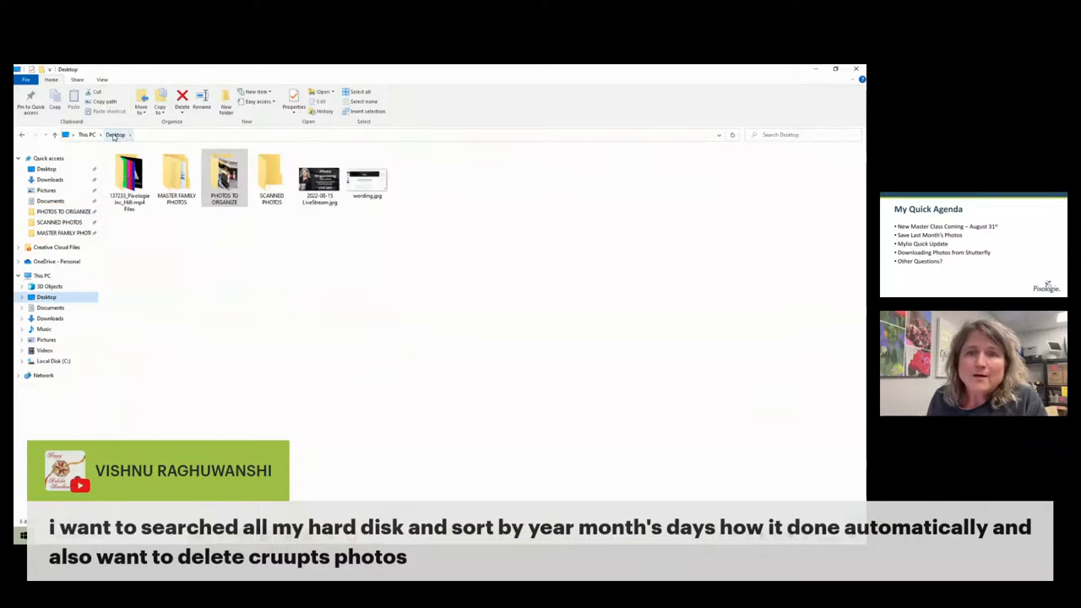